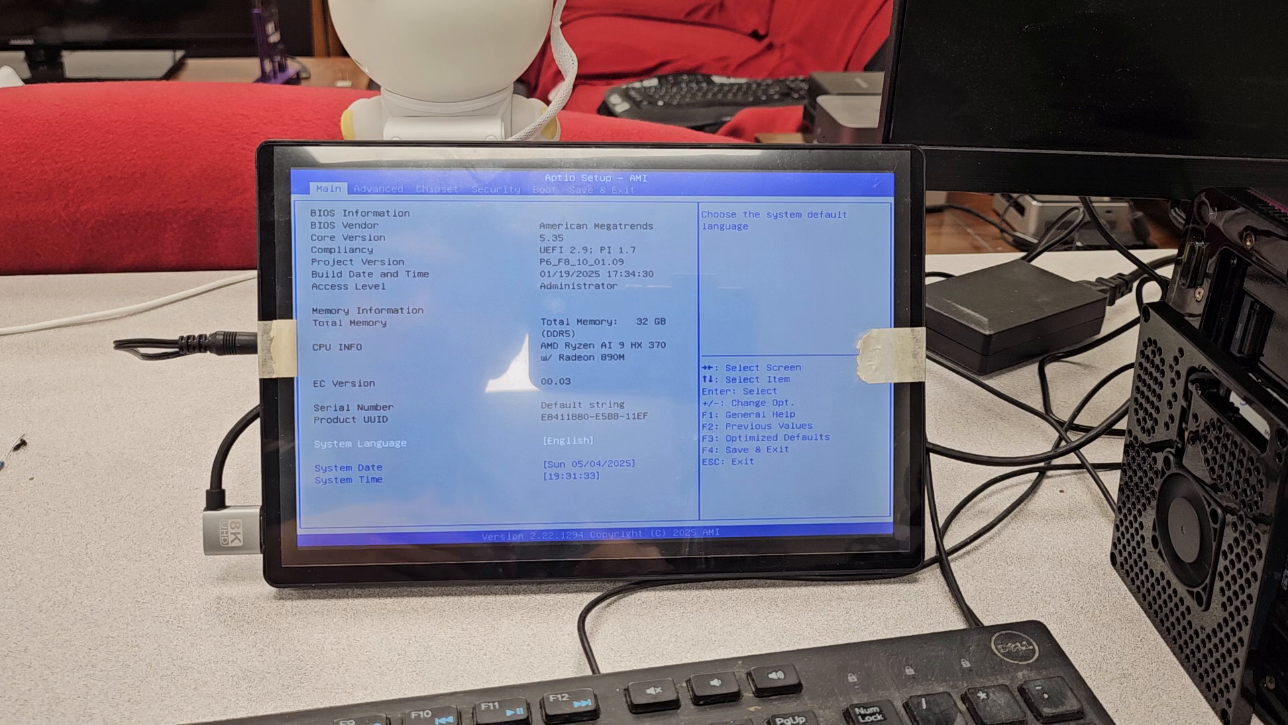
Review the Boot tab, then move to the Advanced settings tab.
key("right")
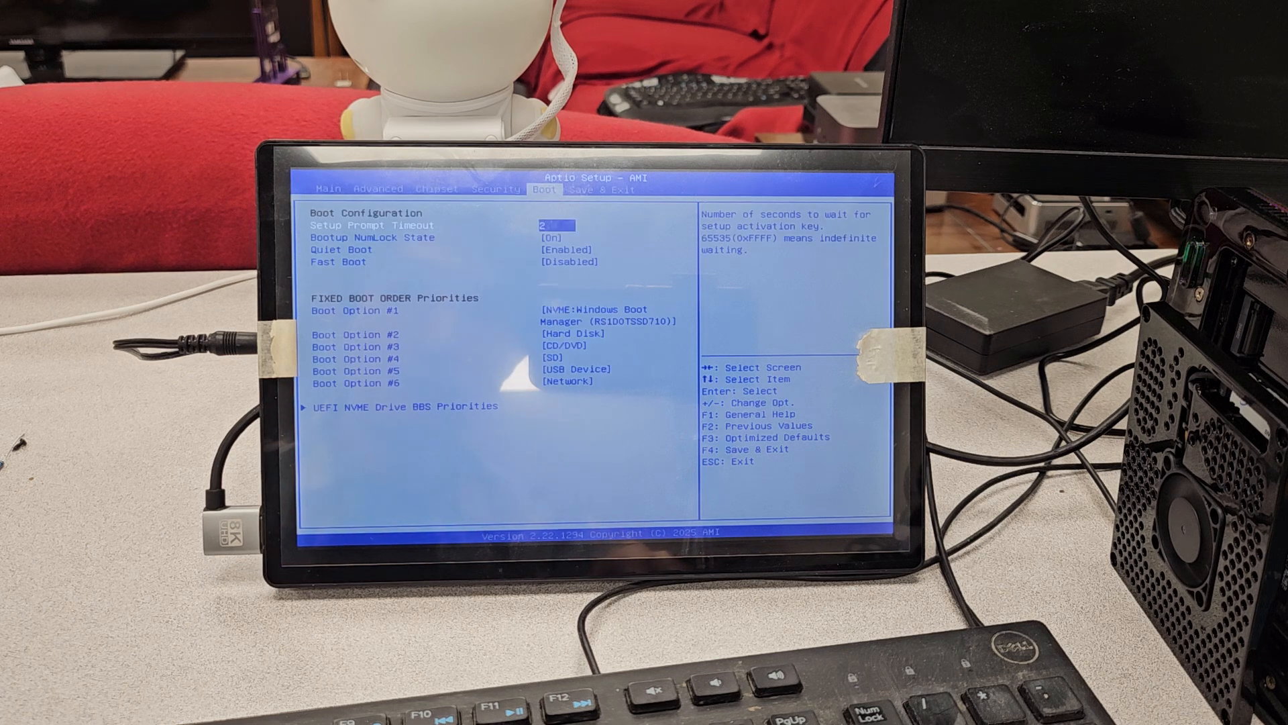
key("left")
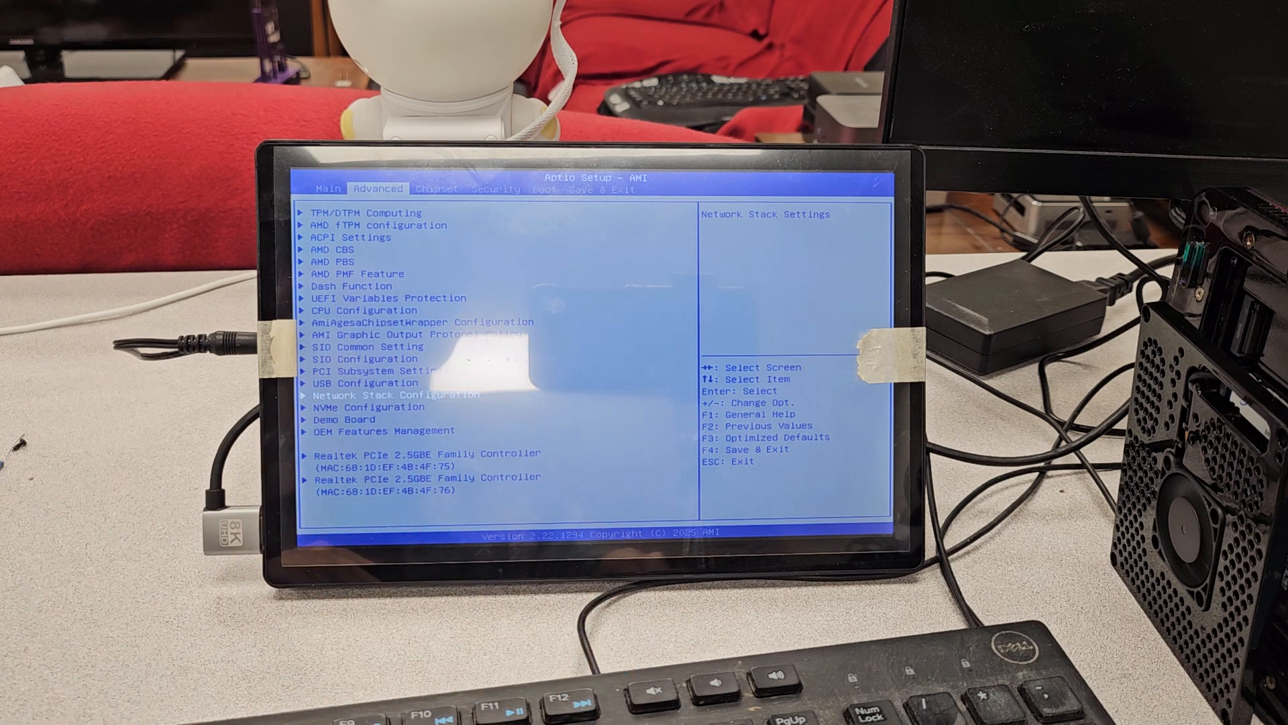
Enter AMD PMF Feature's SMU Common Options and browse the TDC/EDC_VDDCR_VDD limits and fan settings.
key("Up")
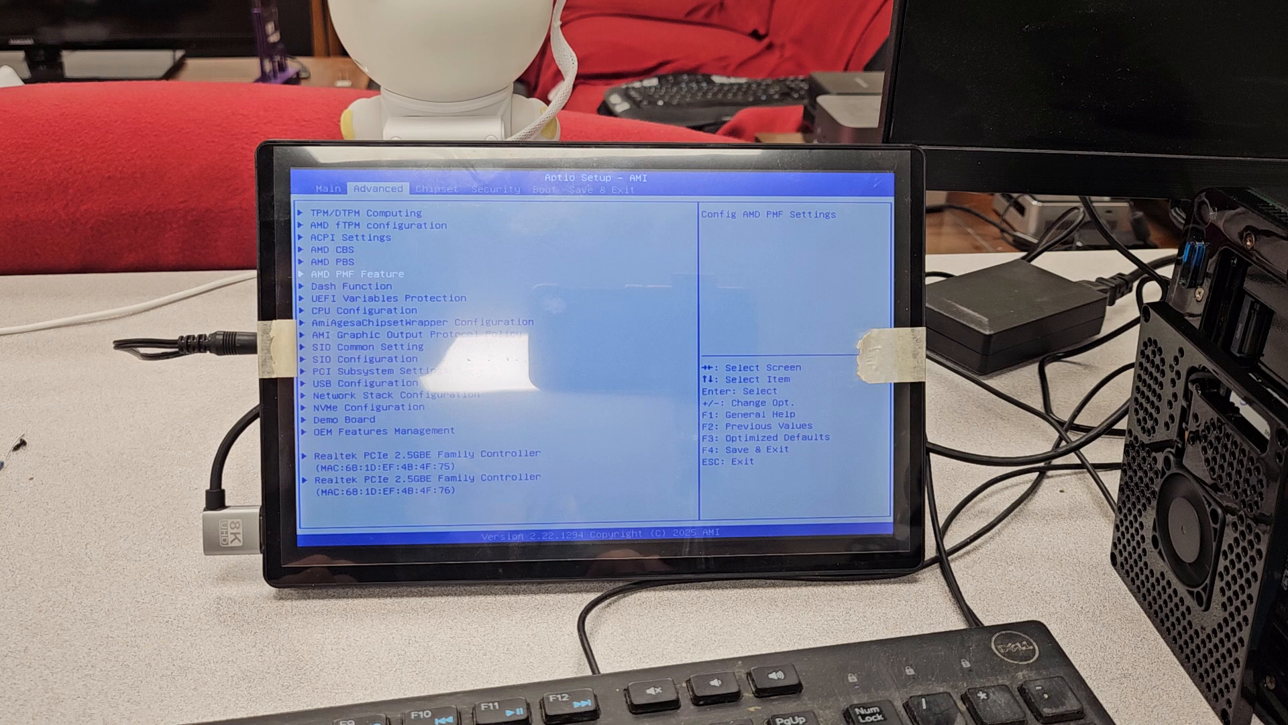
key("up")
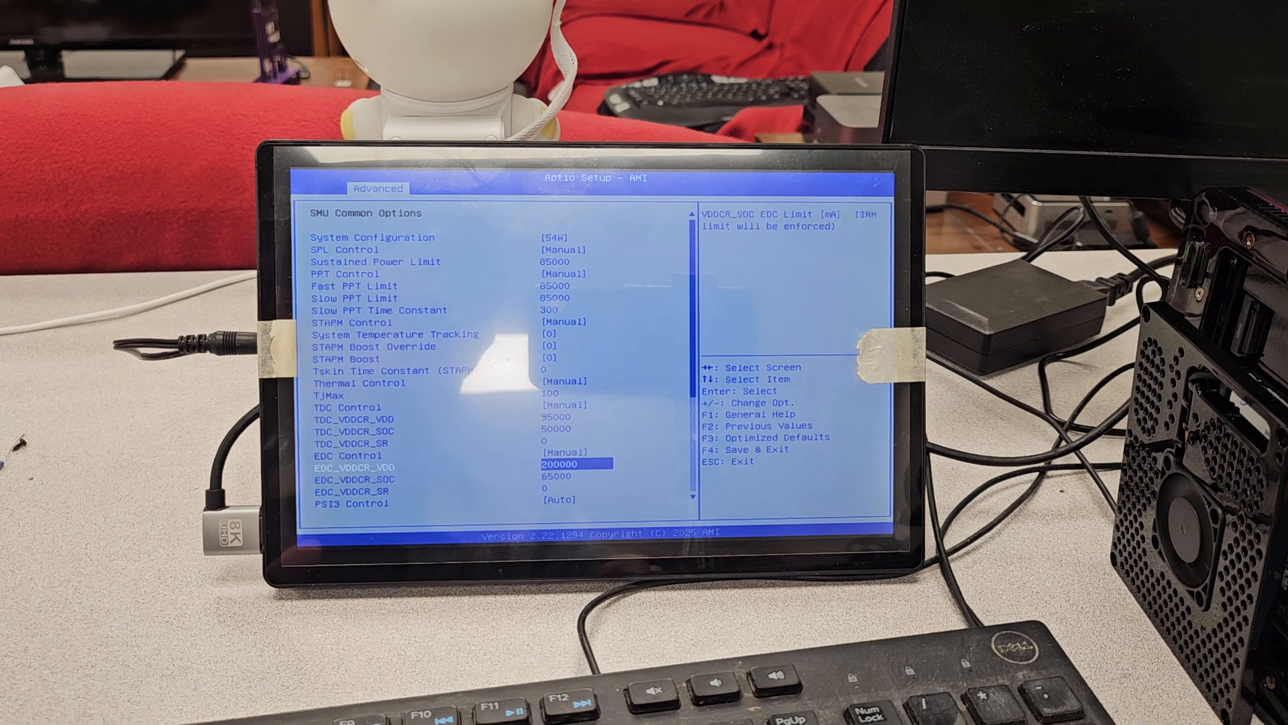
key("up")
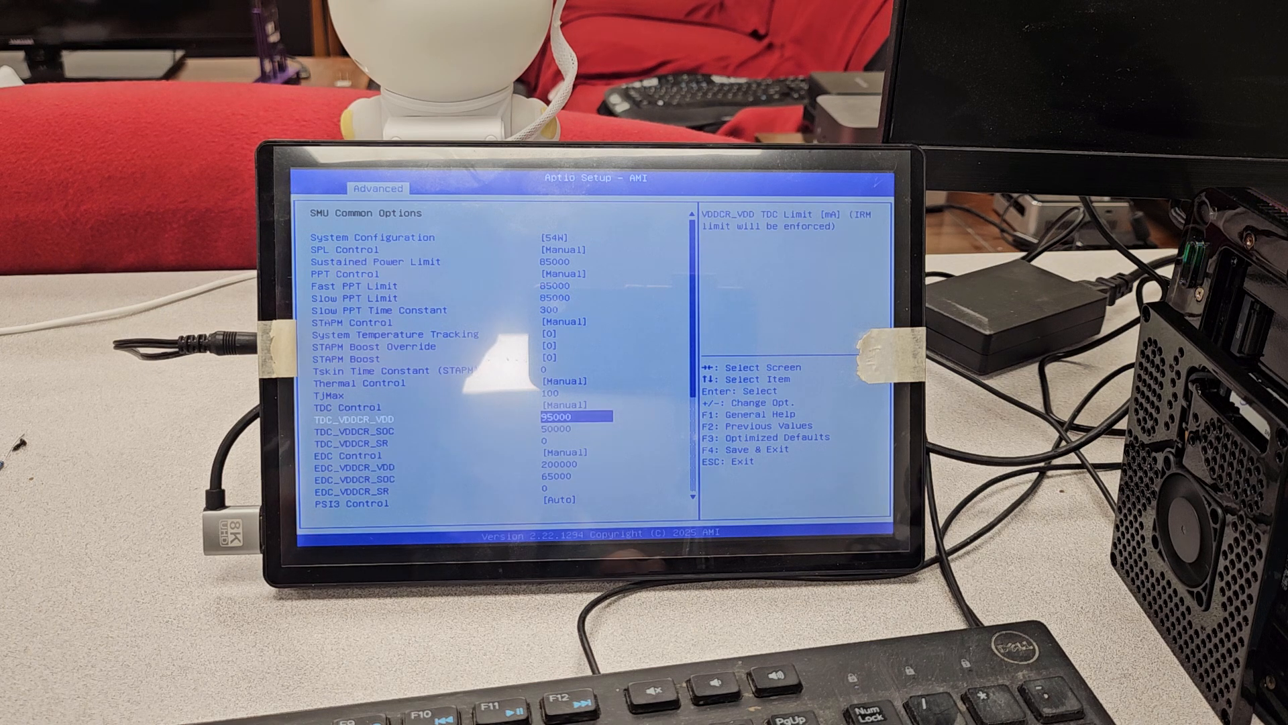
key("Down")
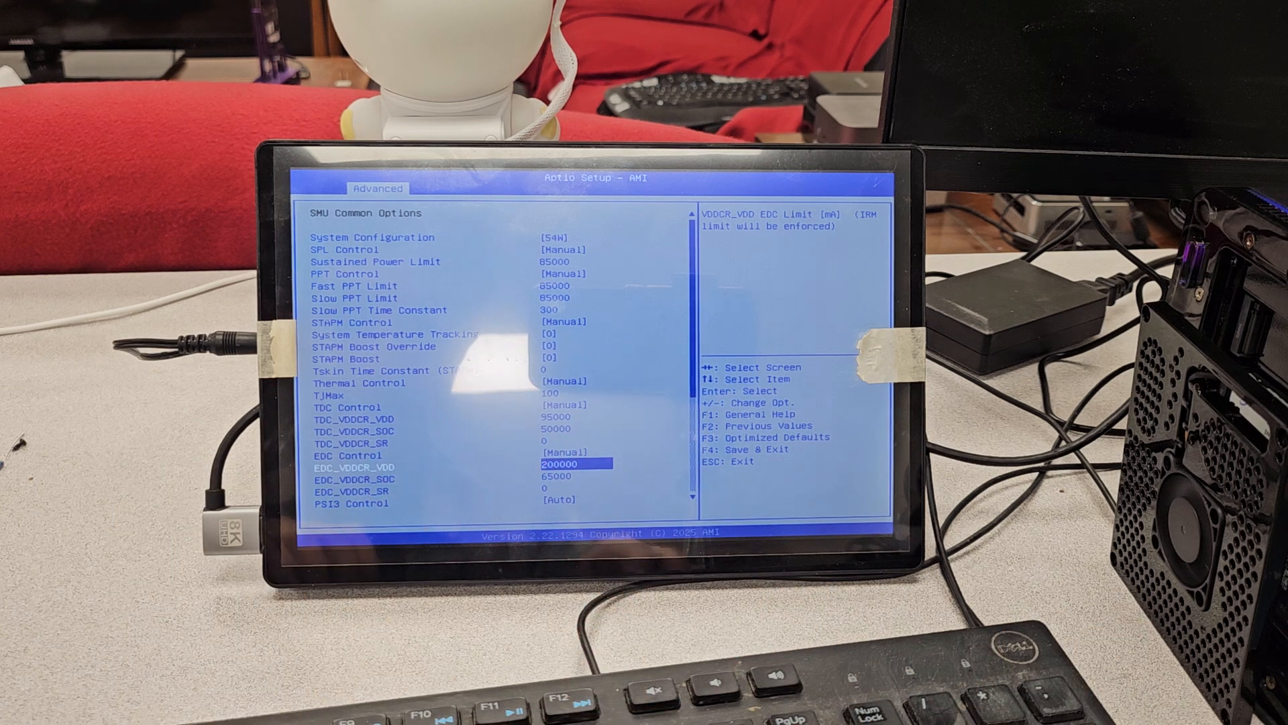
key("Down")
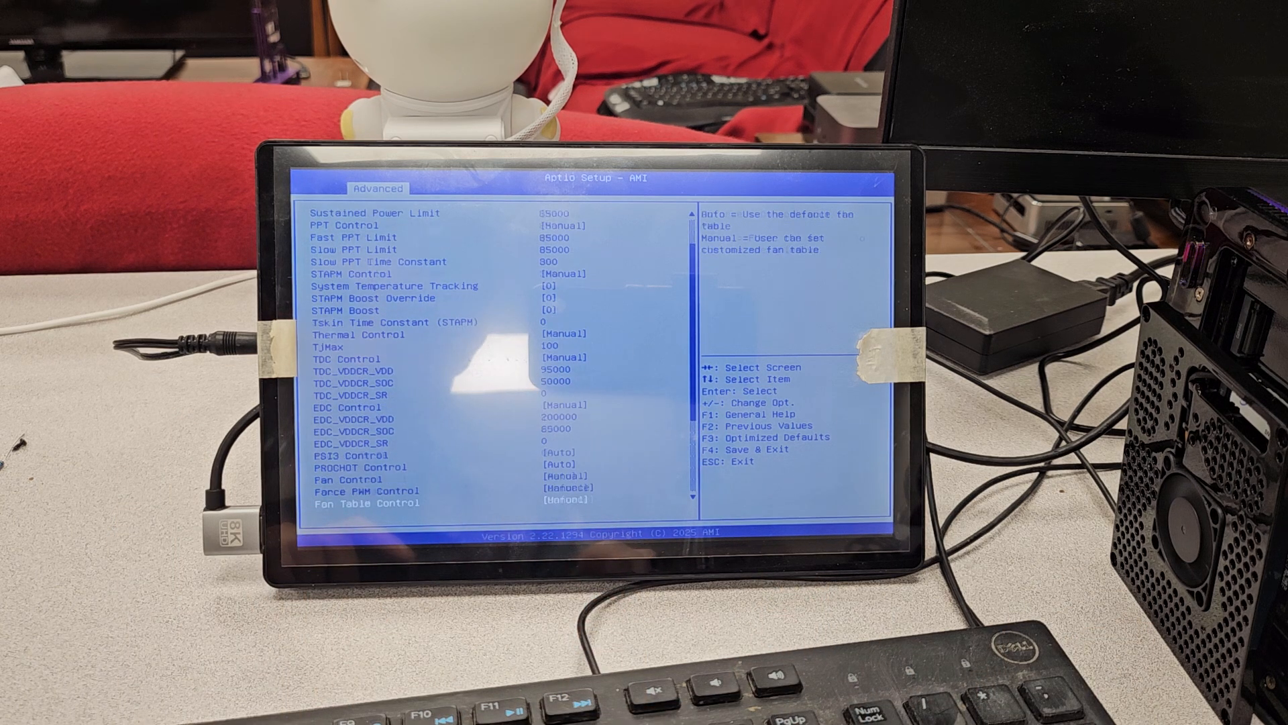
Navigate past Fan Table Control up to the PPT power limit entries for editing.
scroll("down", 3)
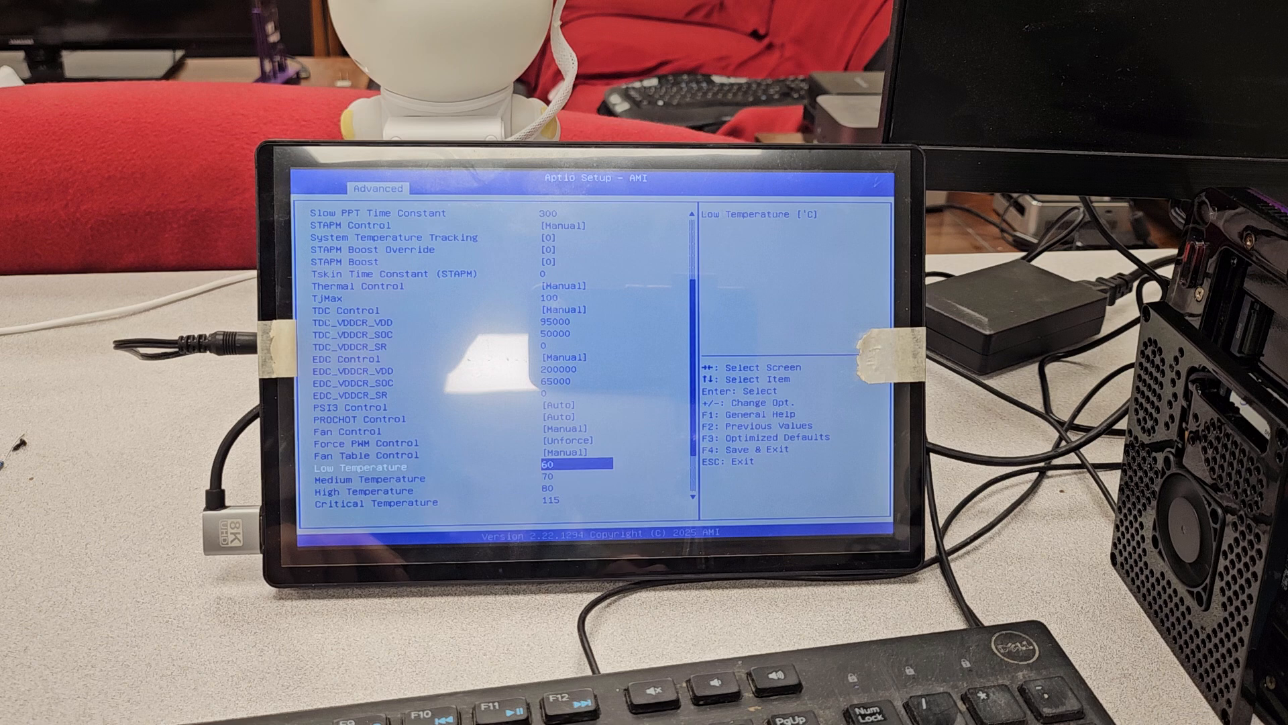
key("up")
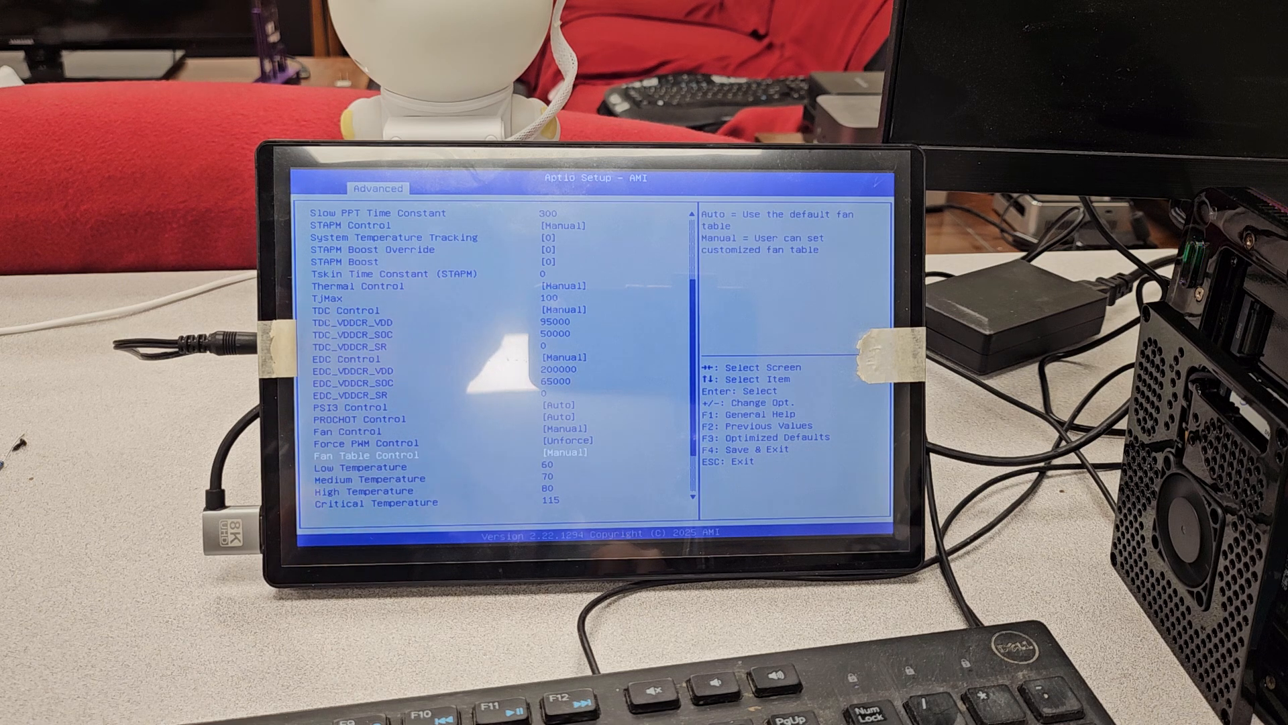
key("up")
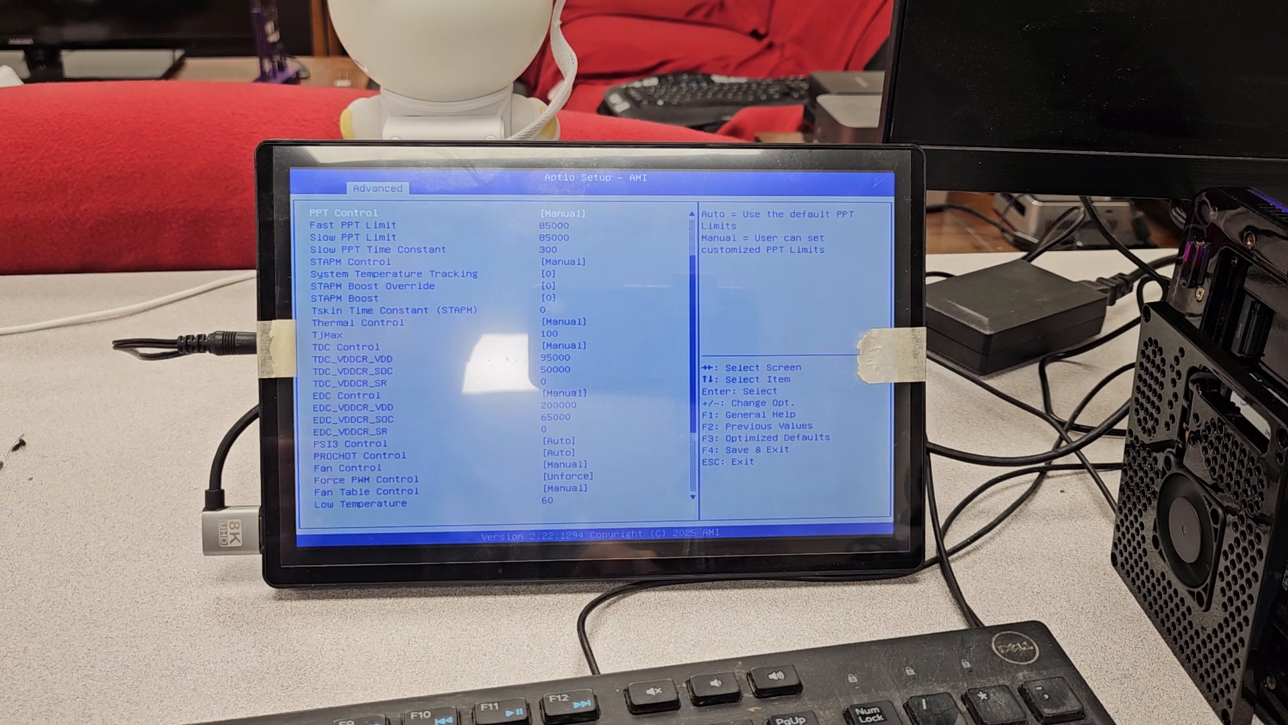
key("Up")
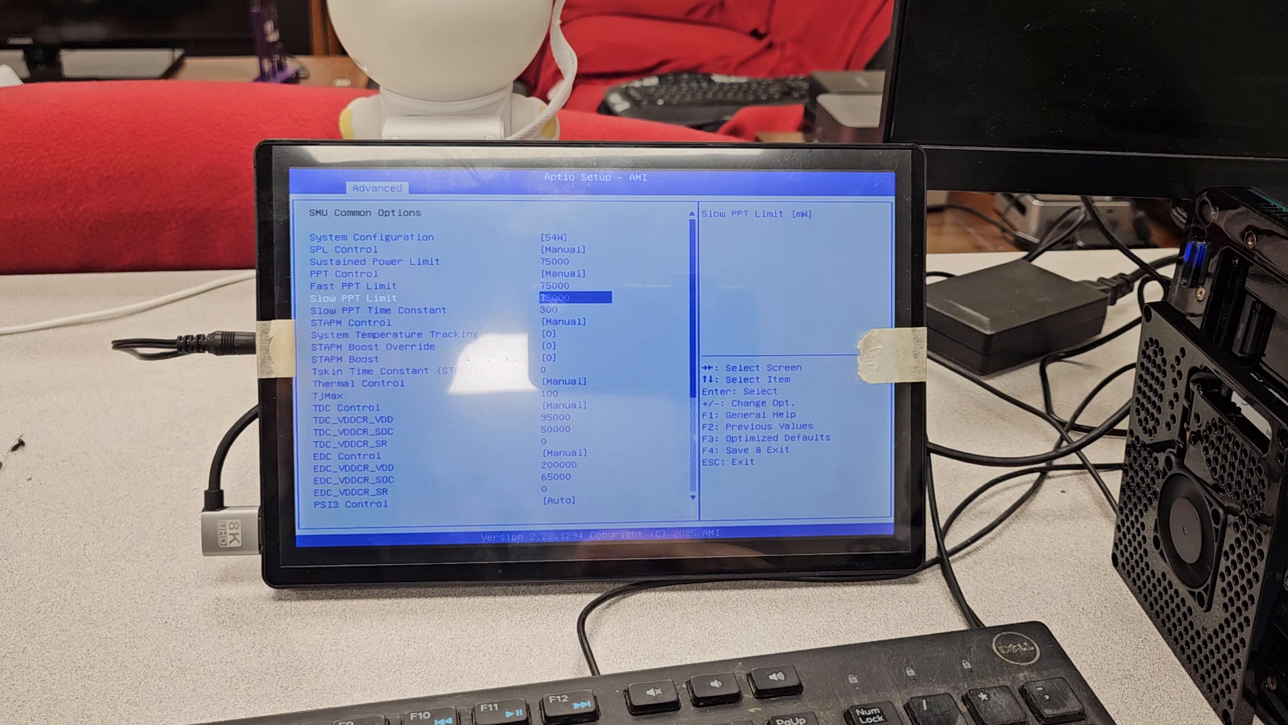
key("Up")
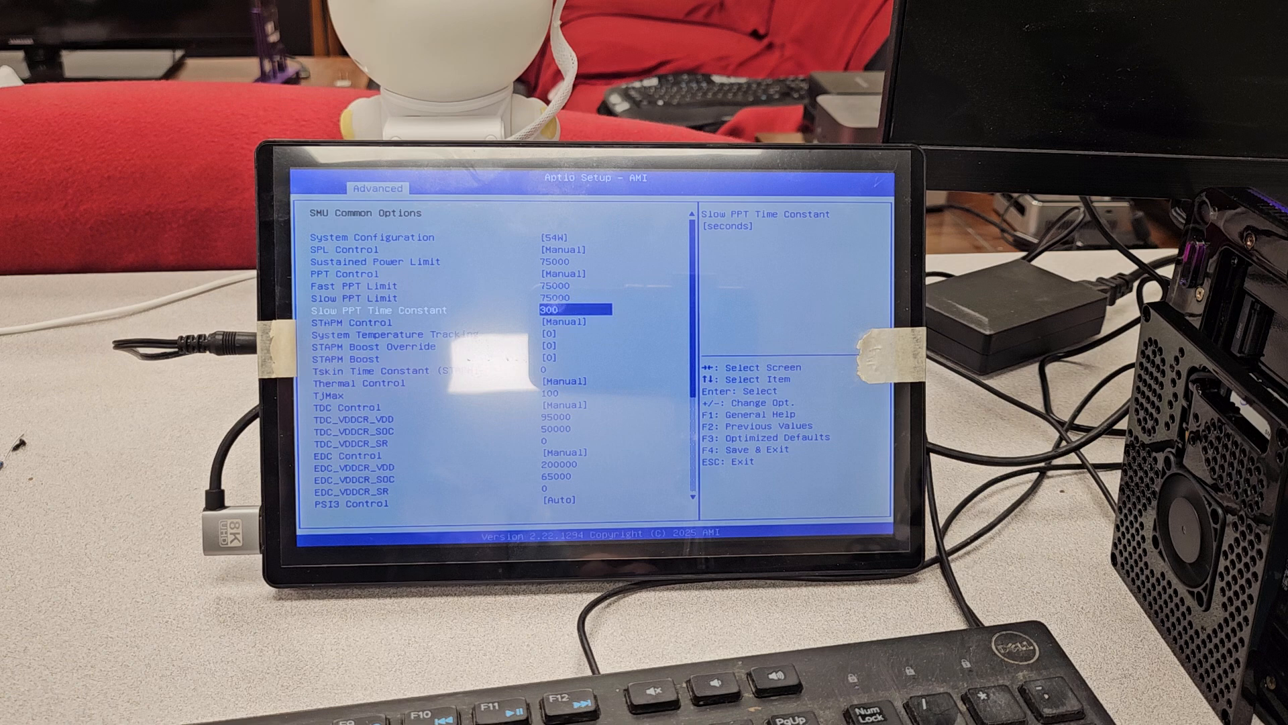
key("Down")
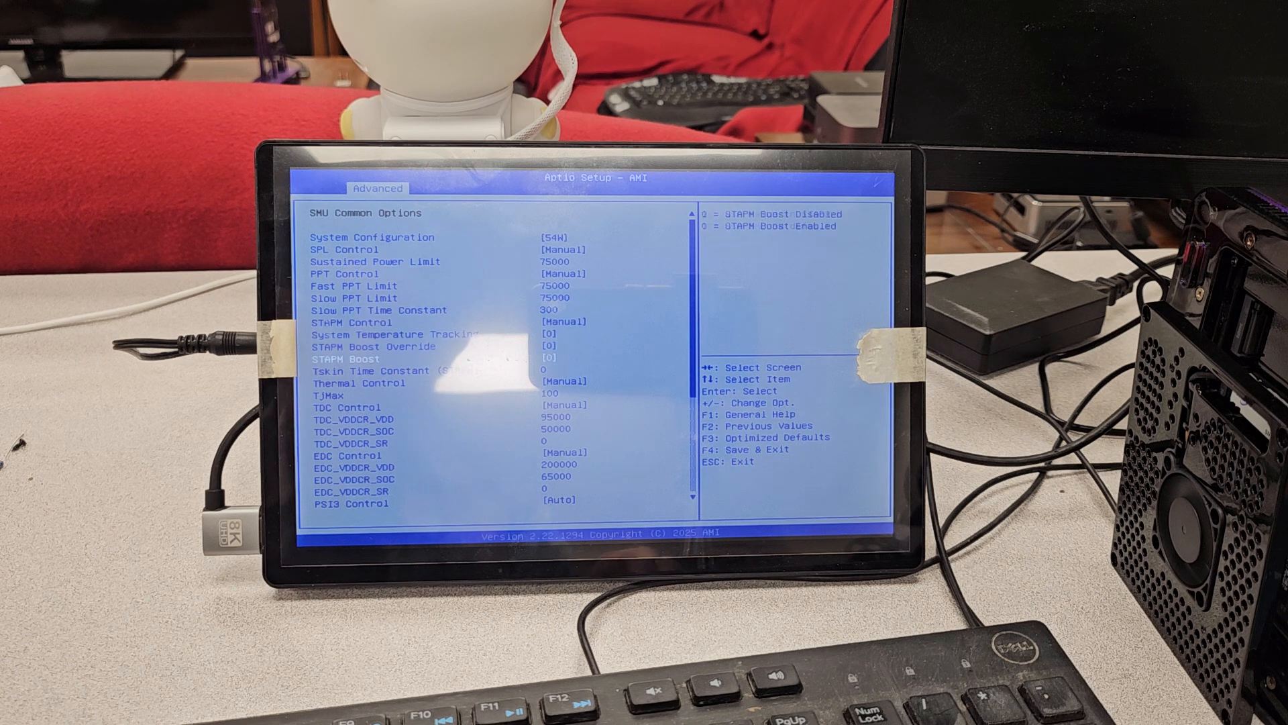
key("Down")
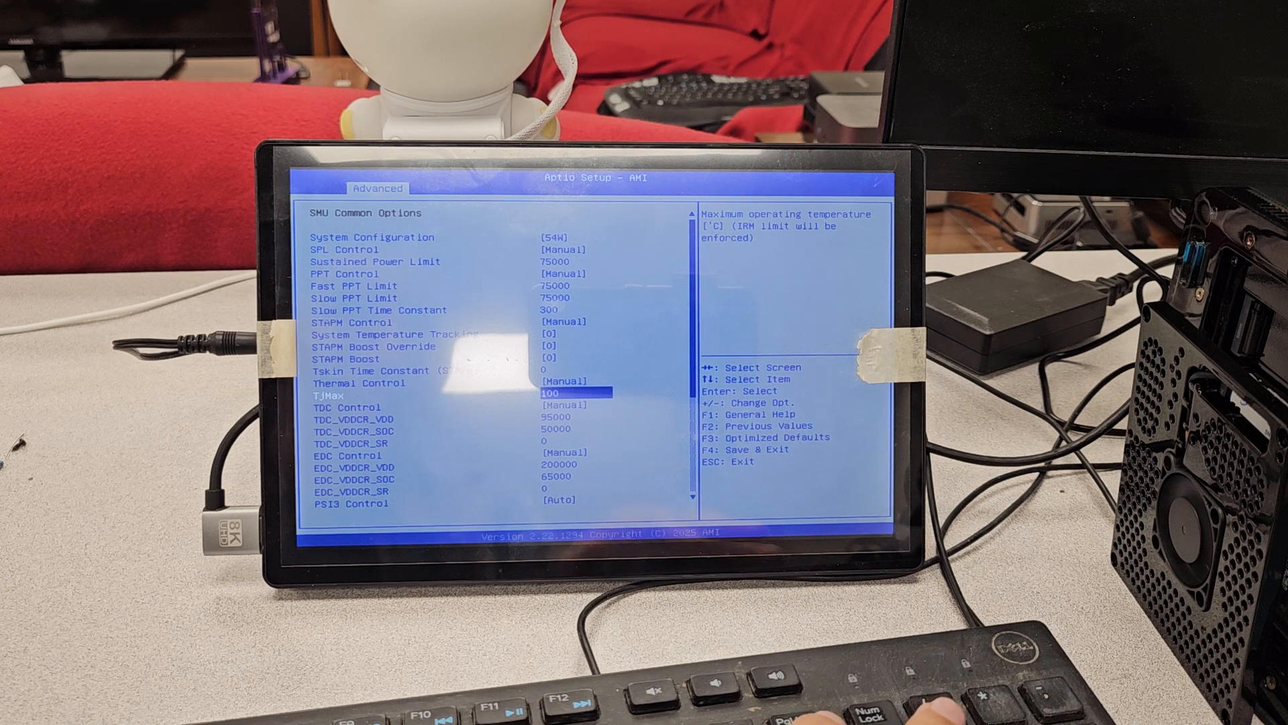
key("Down")
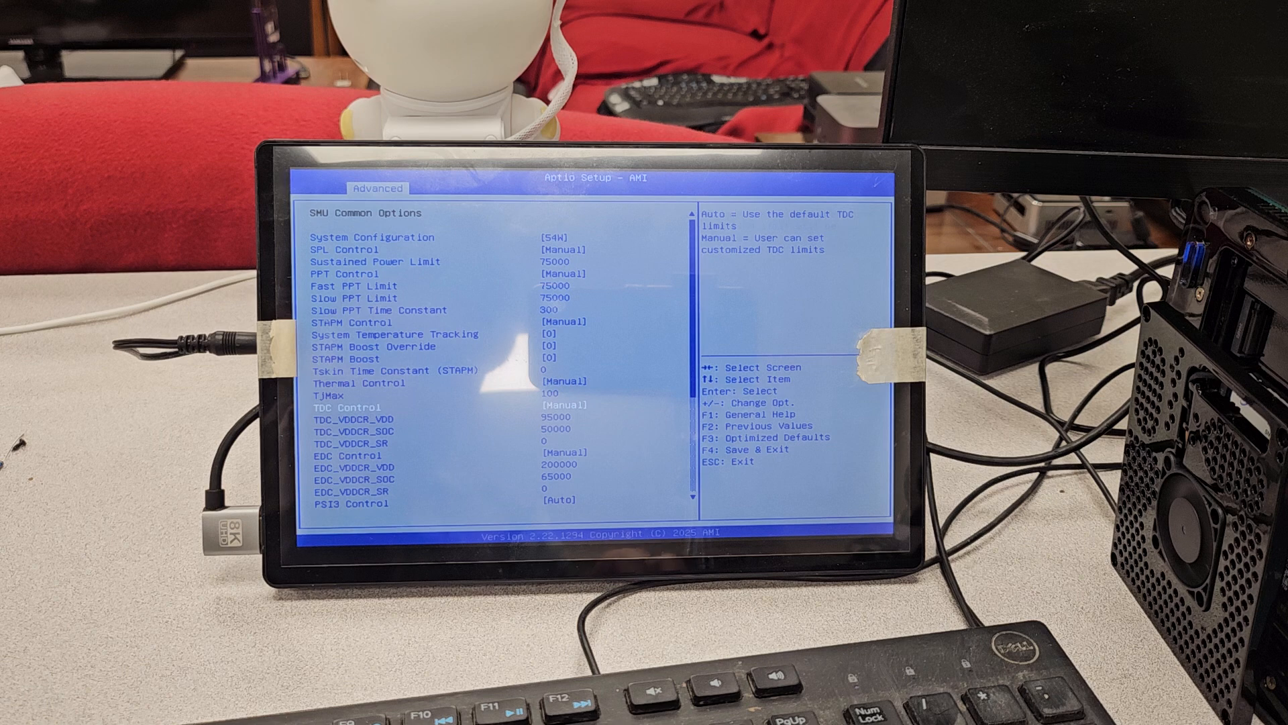
key("Down")
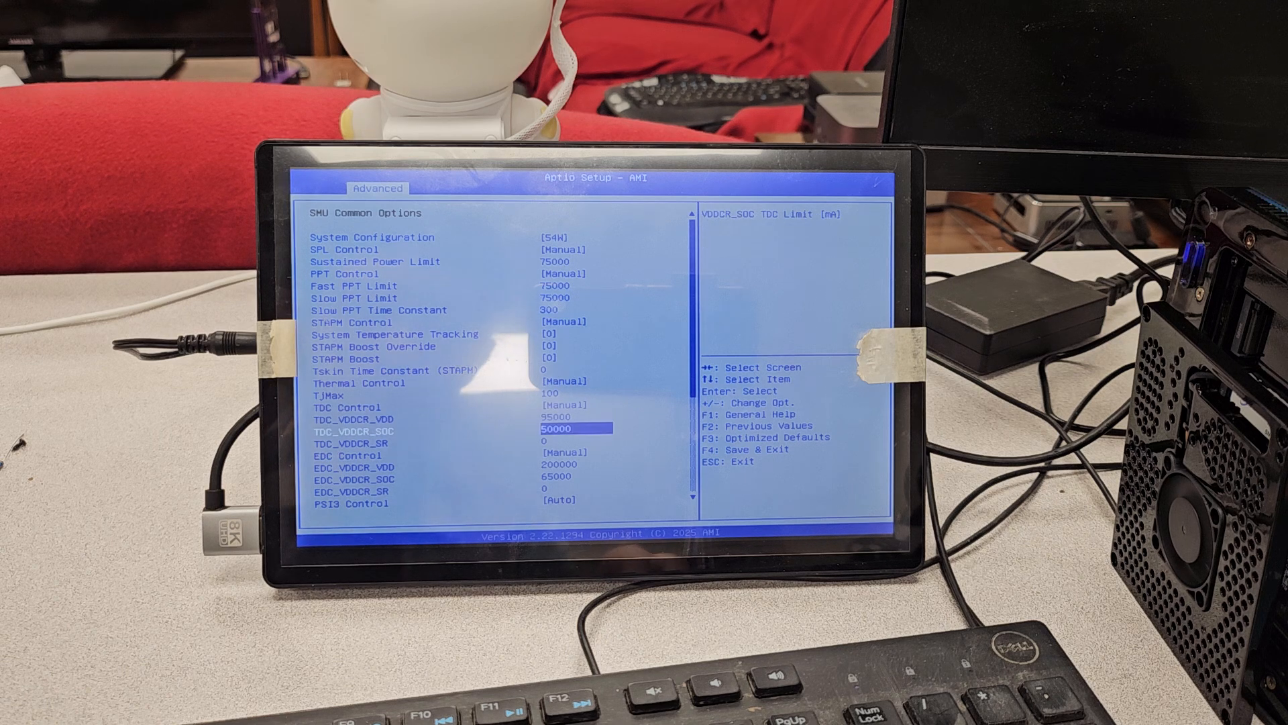
scroll("down", 3)
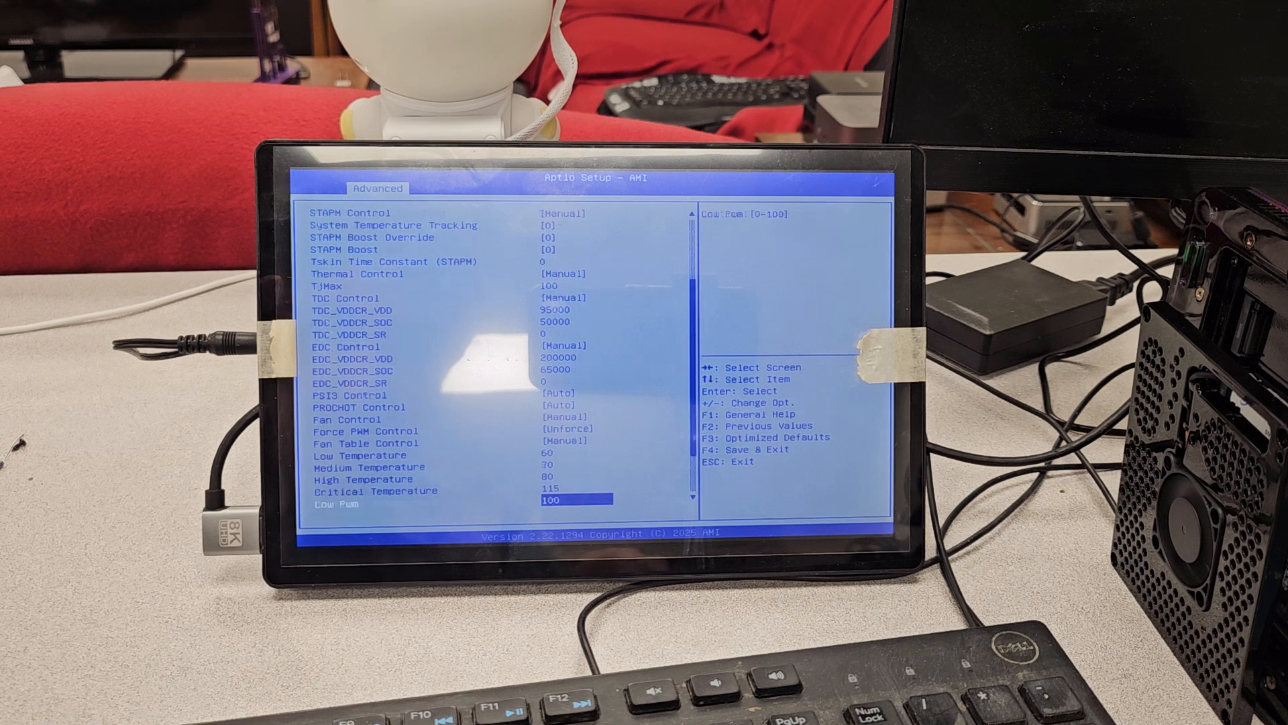
Browse Fan Table Control, Critical Temperature and Low Pwm on the way to SmartShift Control.
key("Up")
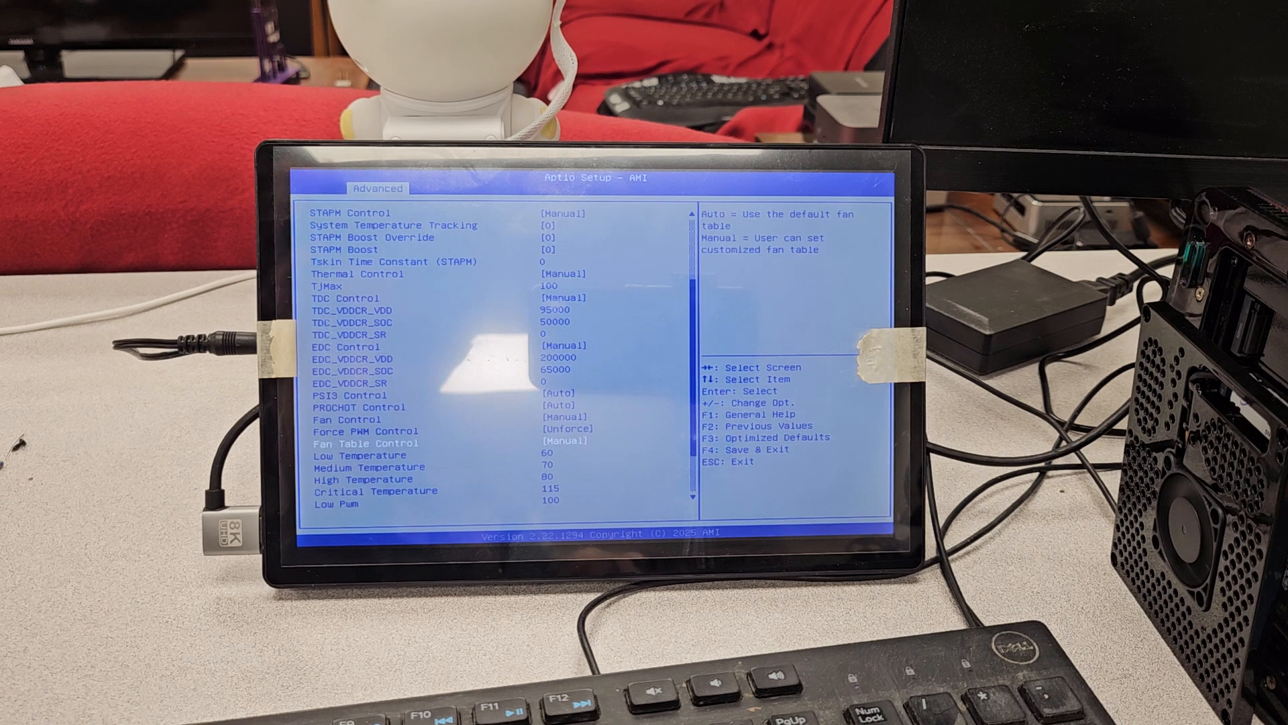
key("Down")
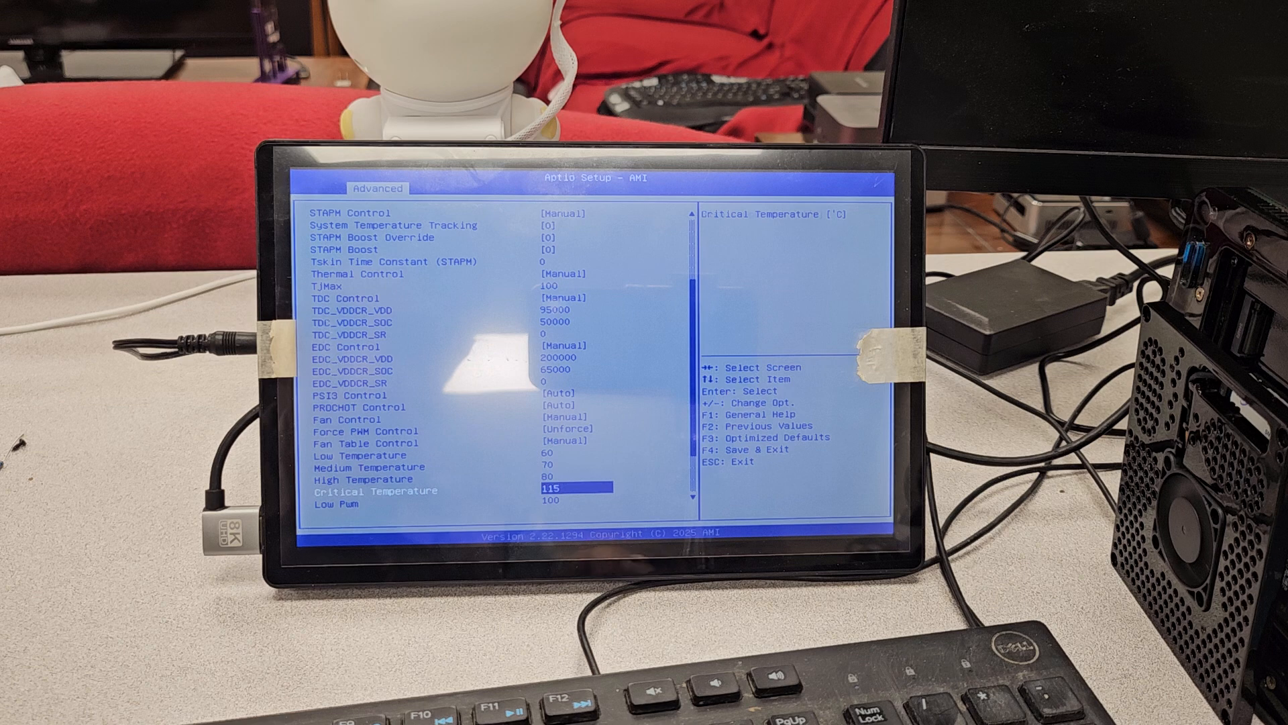
key("Down")
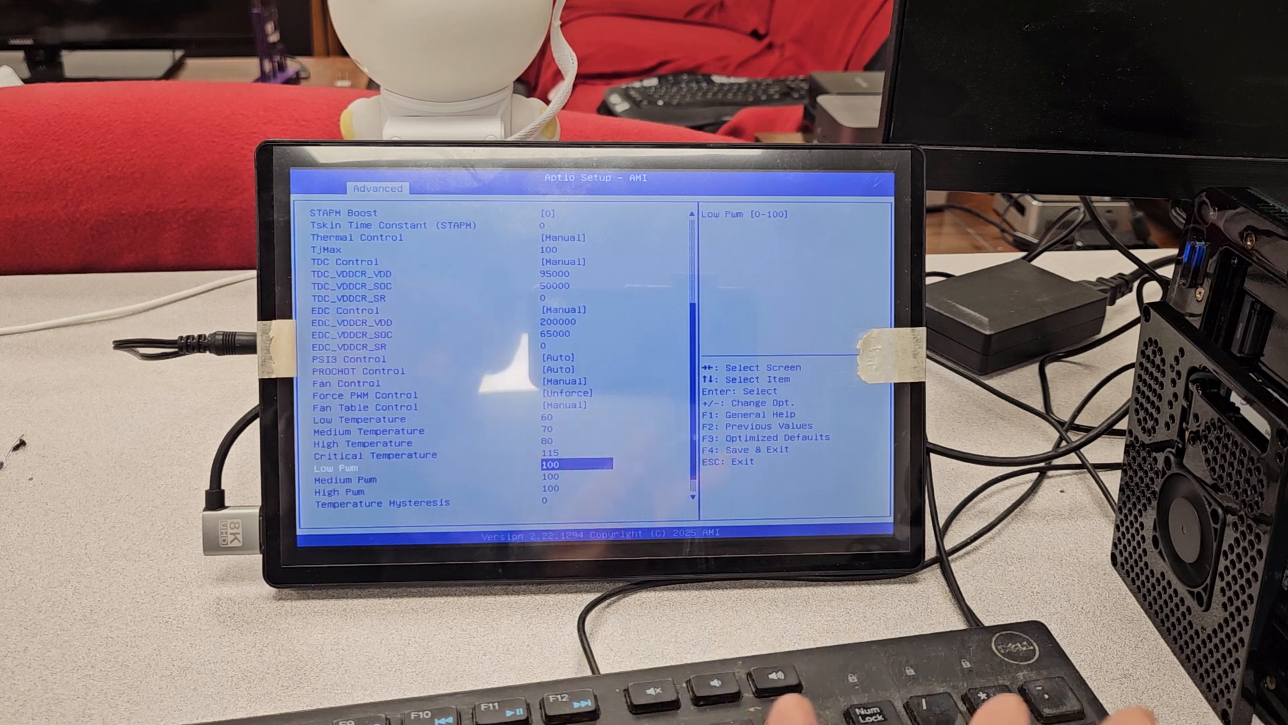
scroll("down", 3)
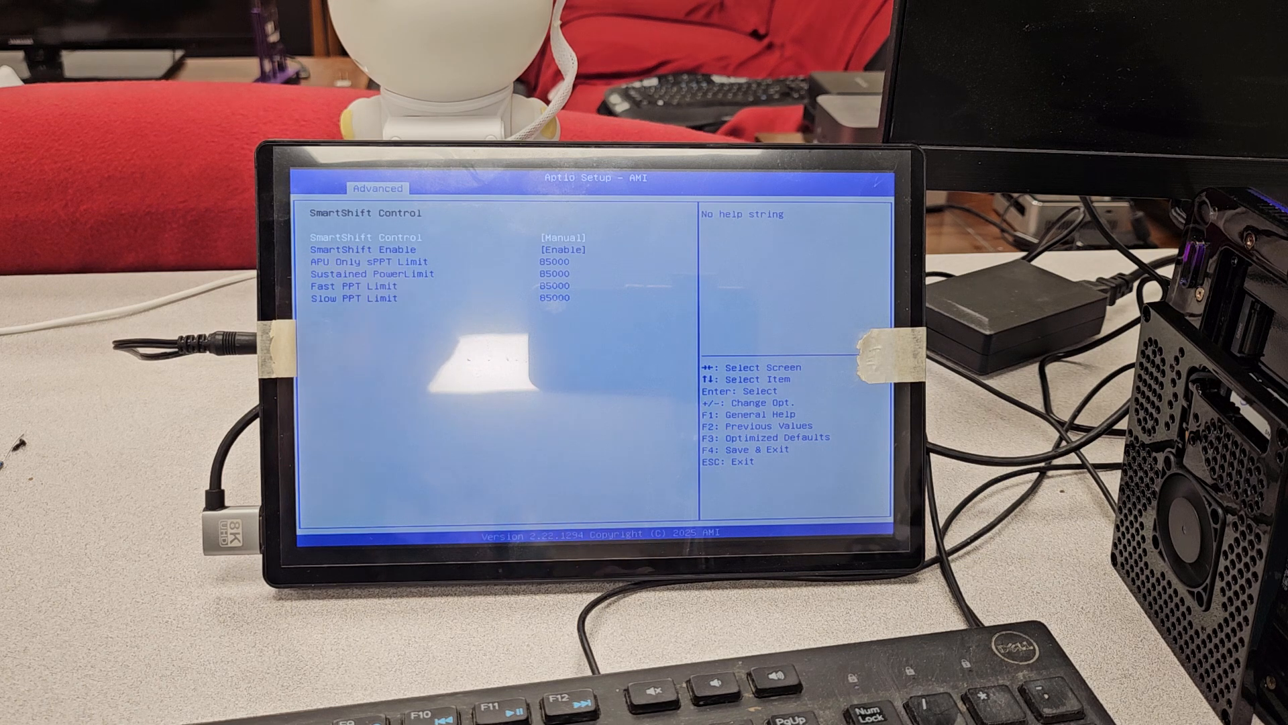
key("Down")
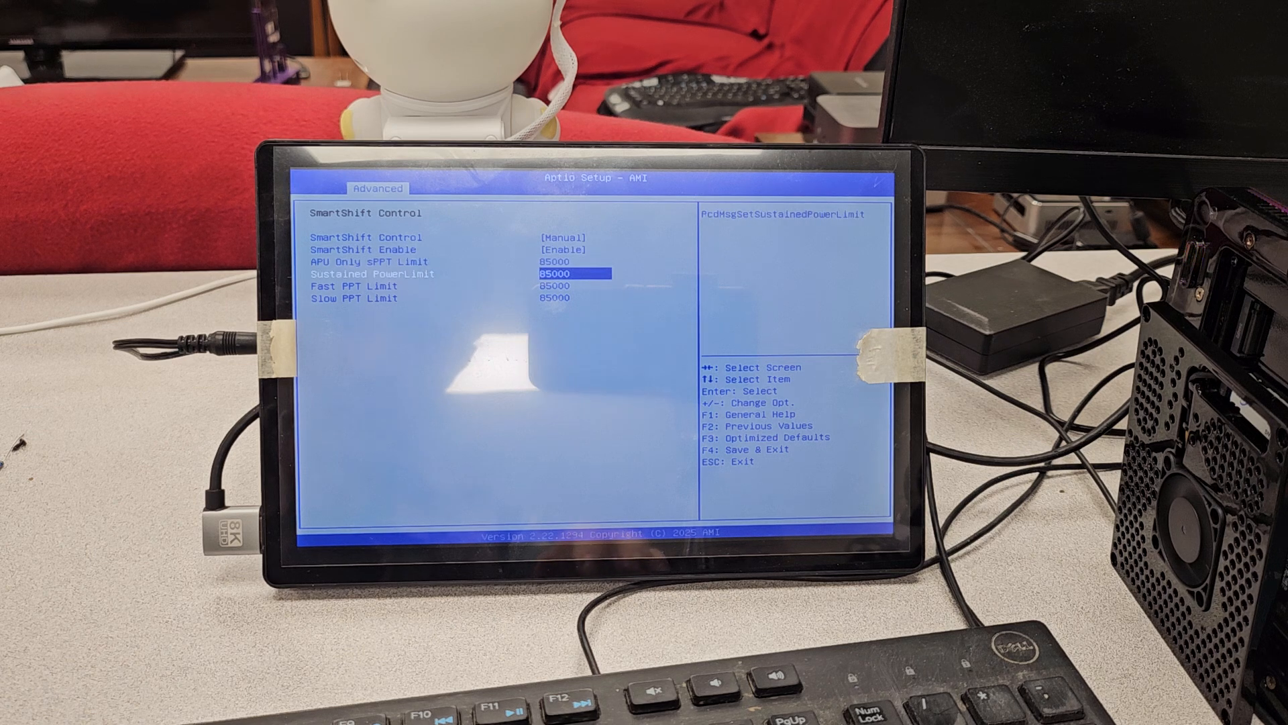
key("up")
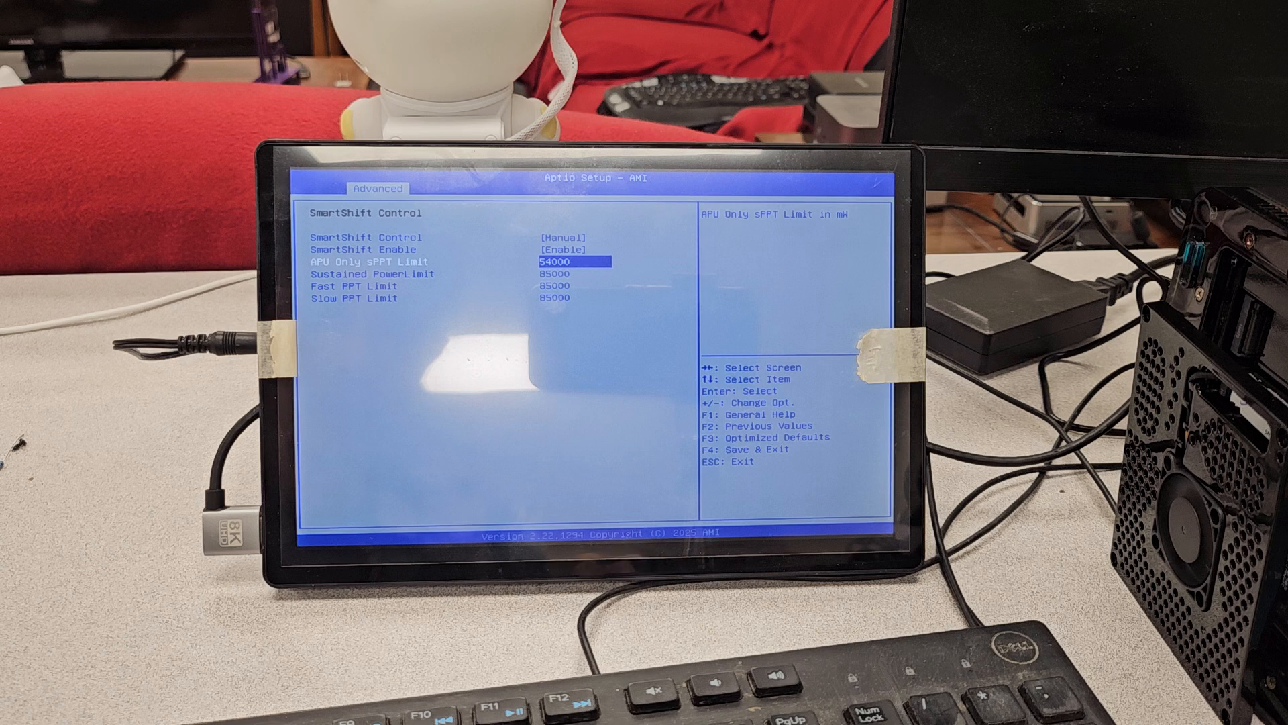
key("Down")
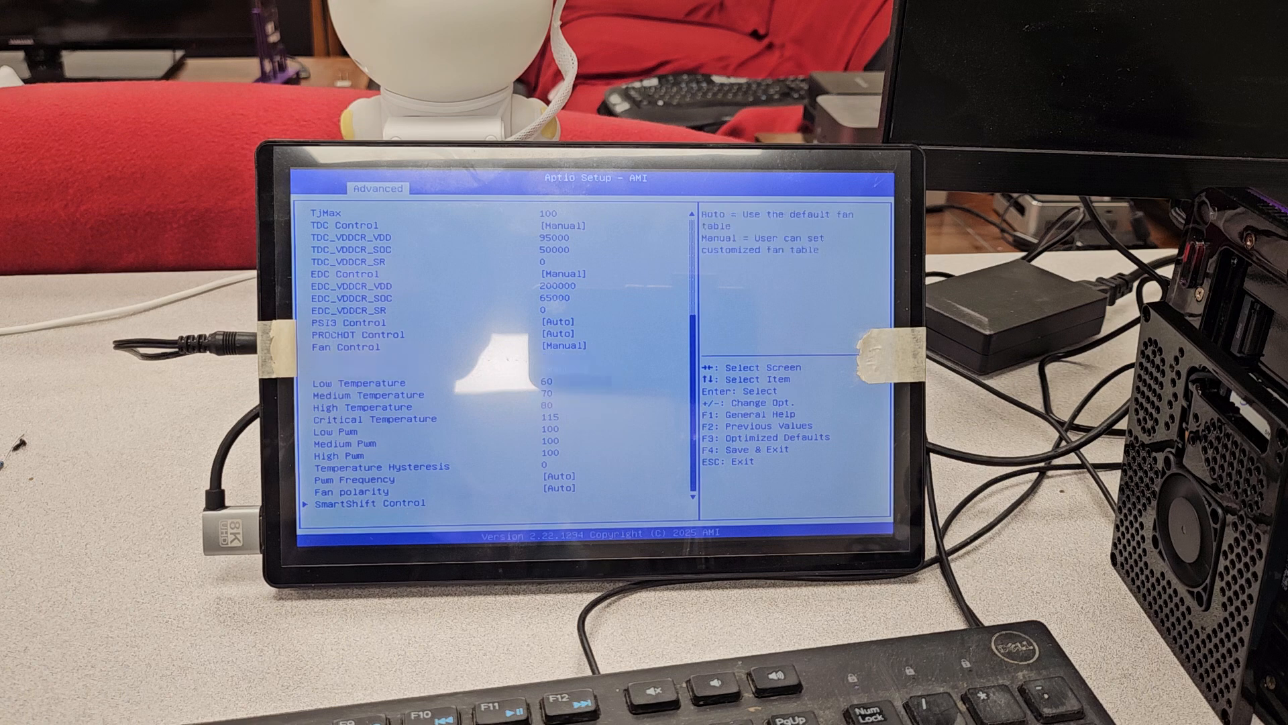
scroll("up", 3)
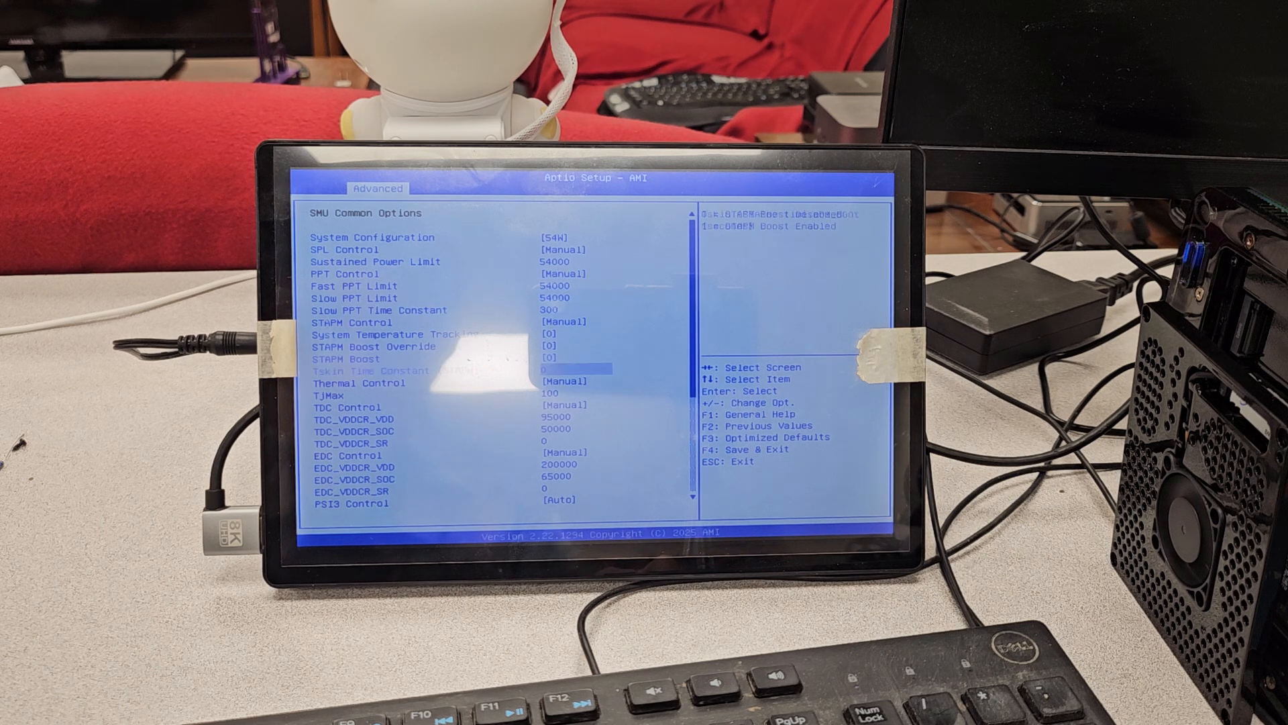
Back out of SMU Common Options via Esc and return to the Advanced tab.
key("Down")
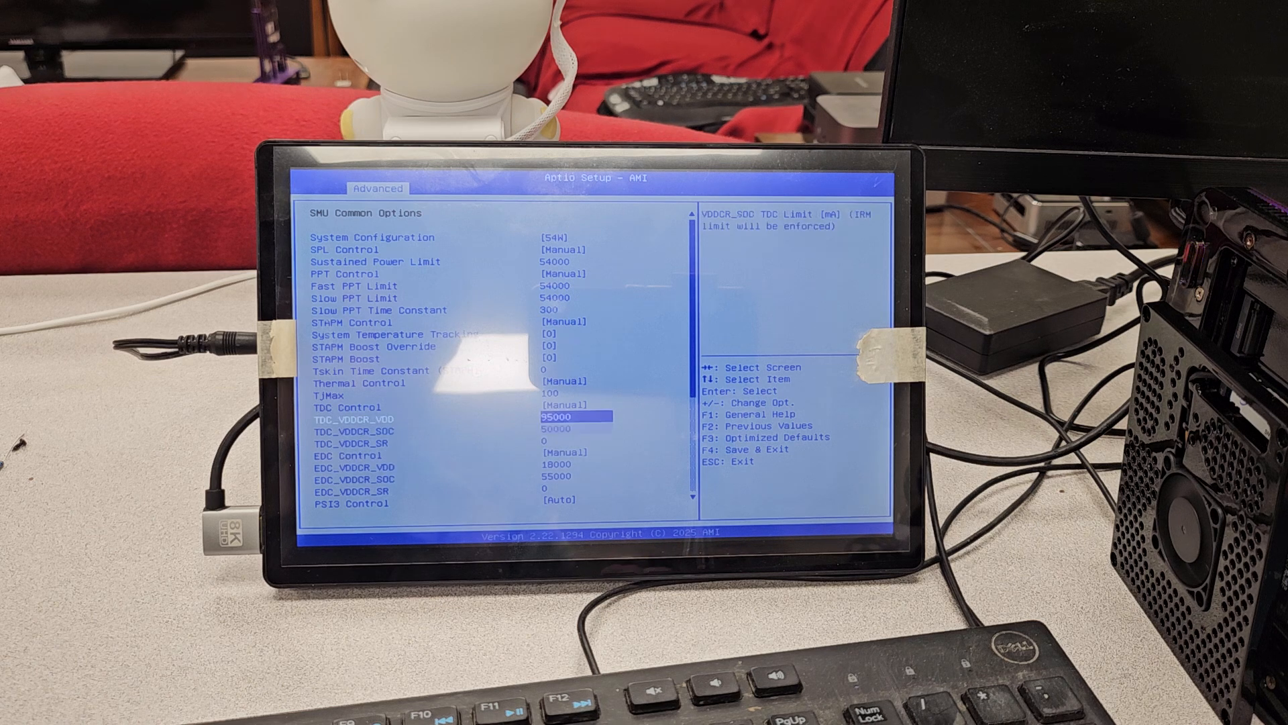
key("Esc")
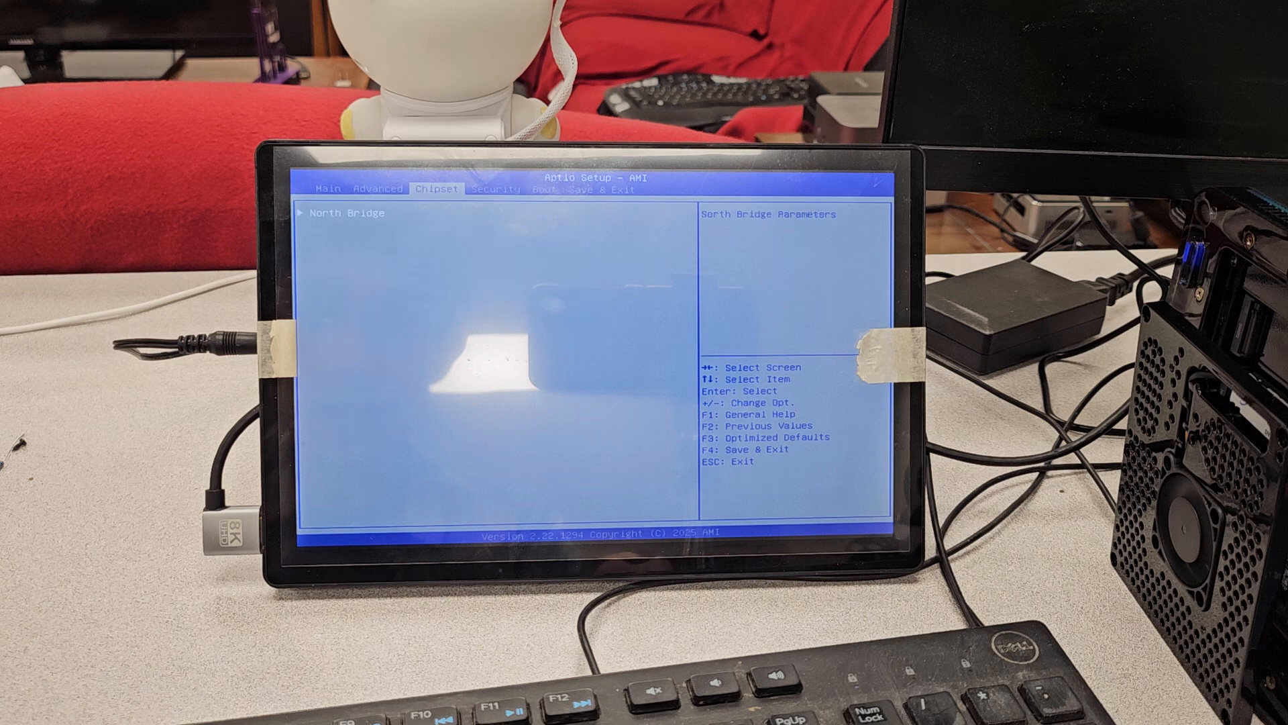
key("Left")
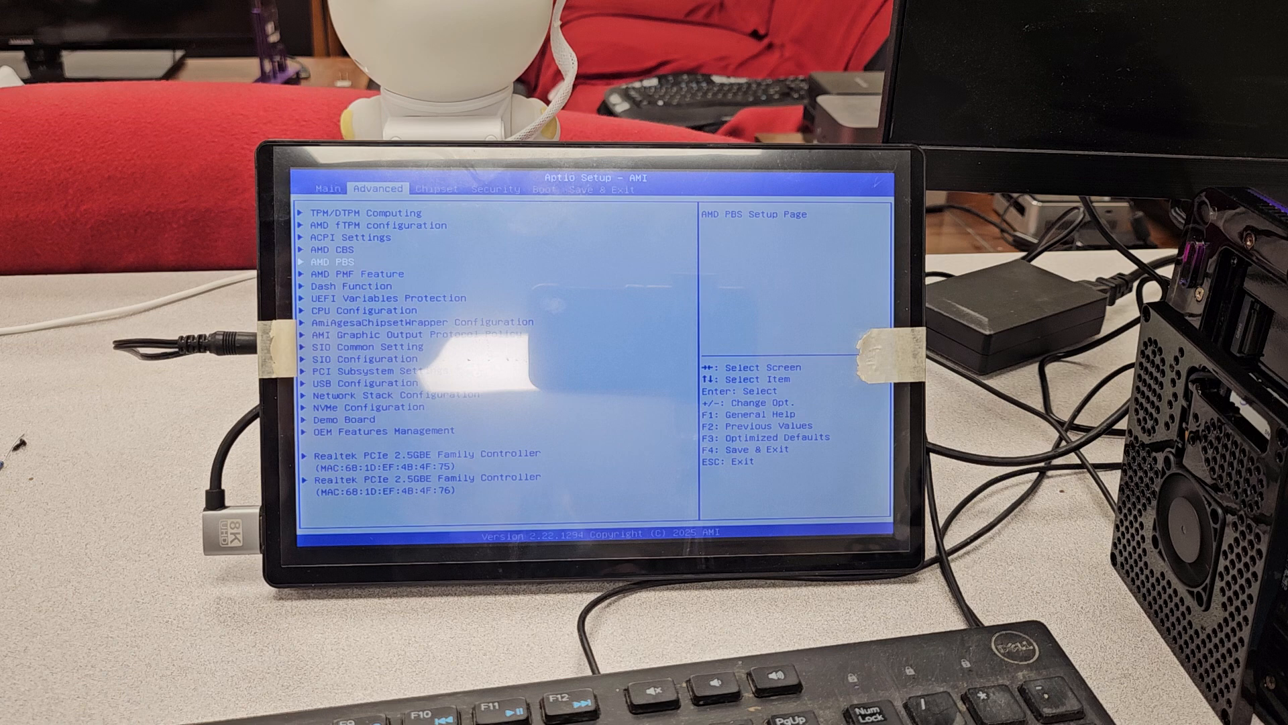
Re-enter SMU Common Options, pass TjMax and the TDC/EDC SOC and VDD limits, and enter SmartShift Control.
key("Up")
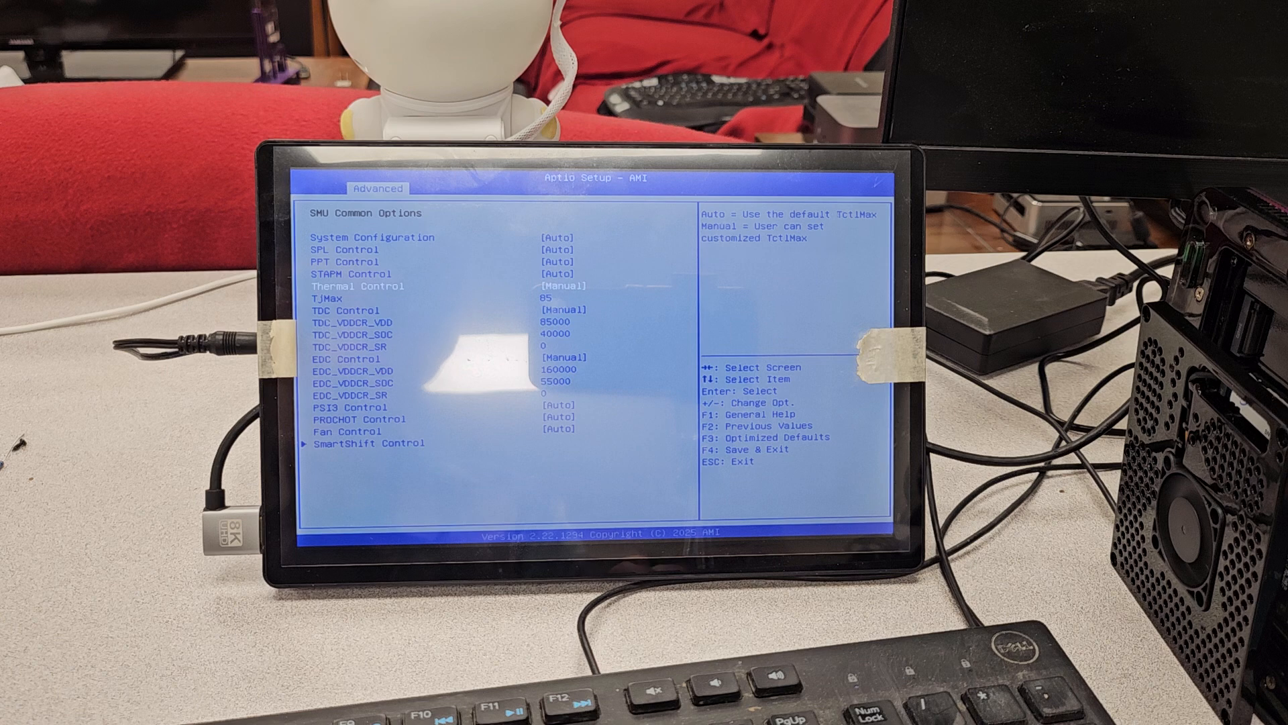
key("Down")
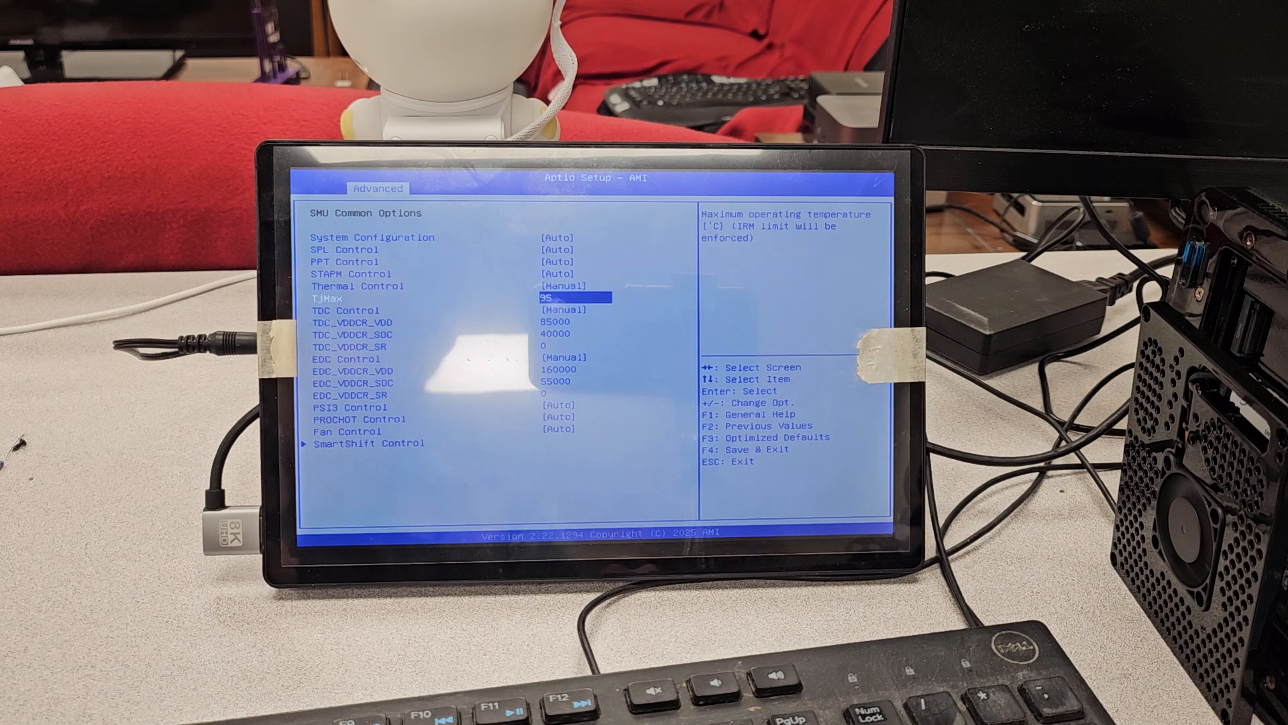
key("Down")
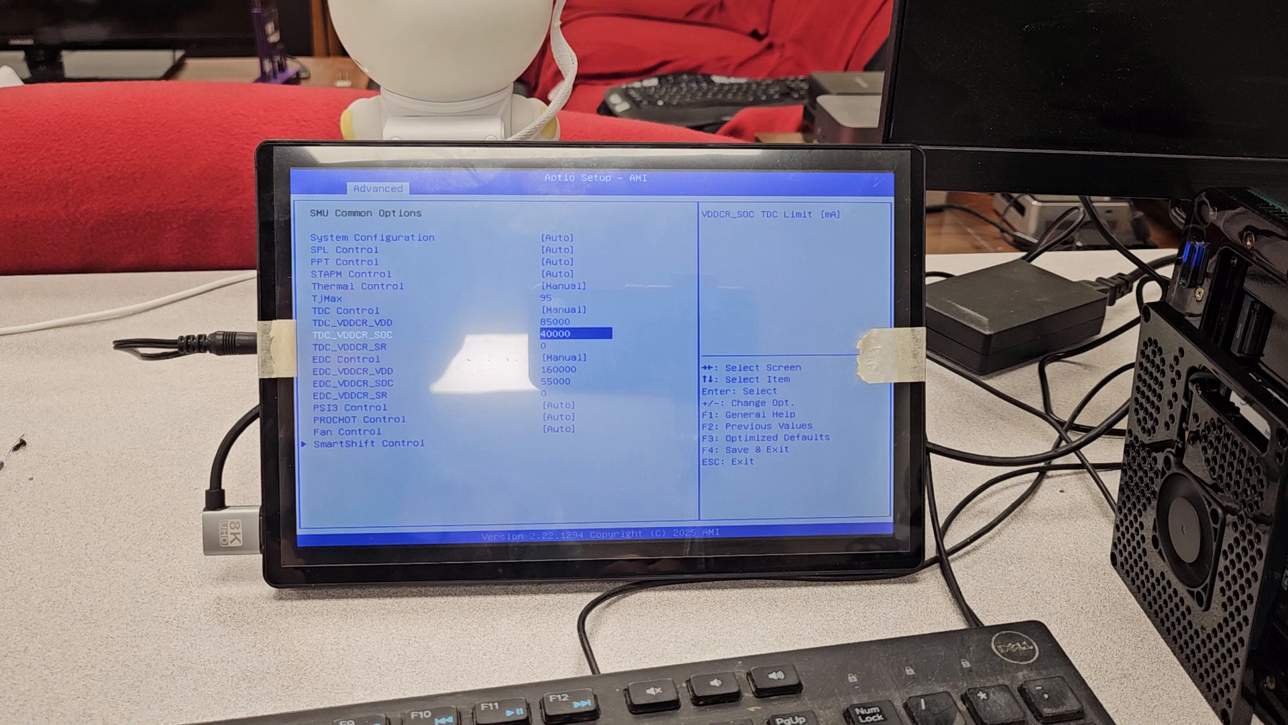
key("Down")
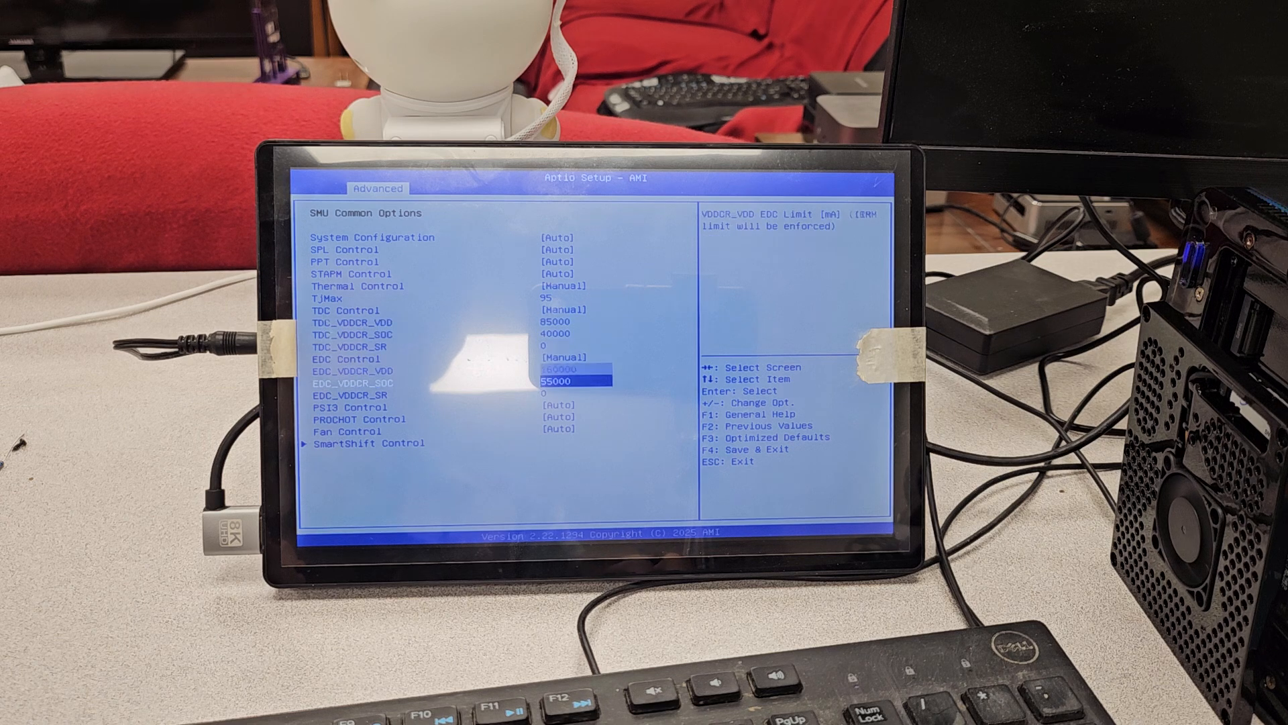
key("Up")
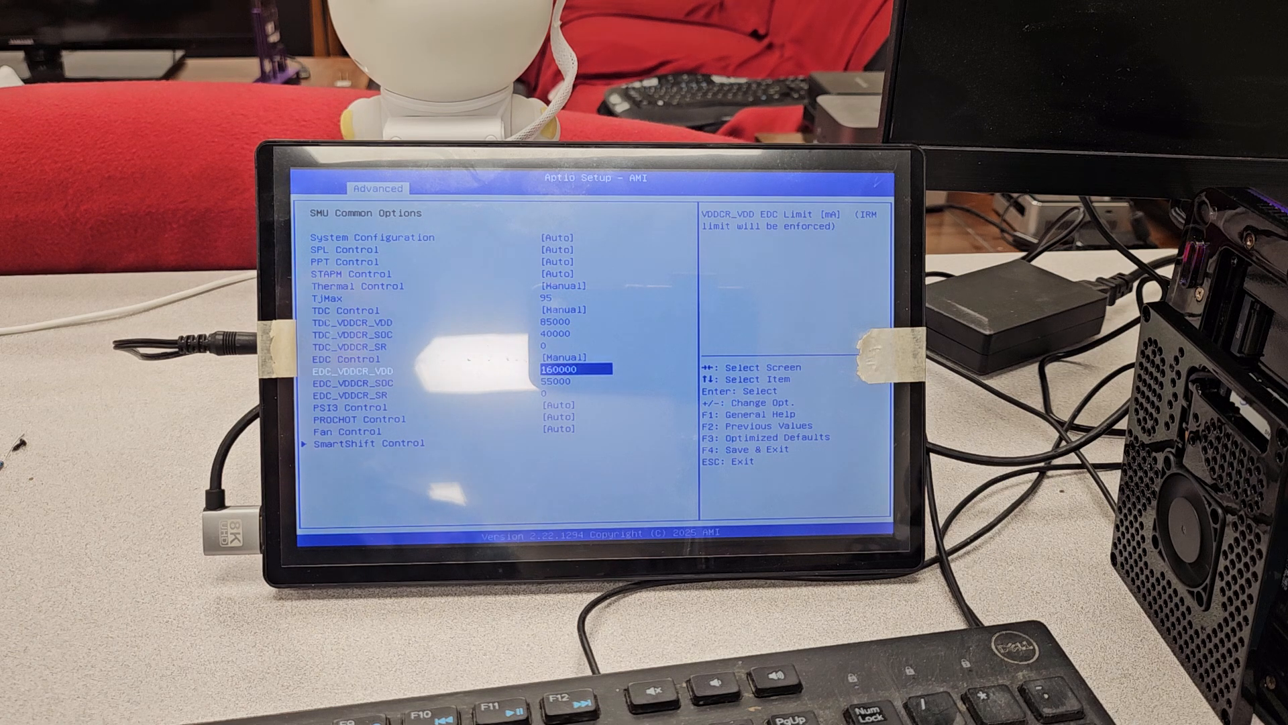
key("Down")
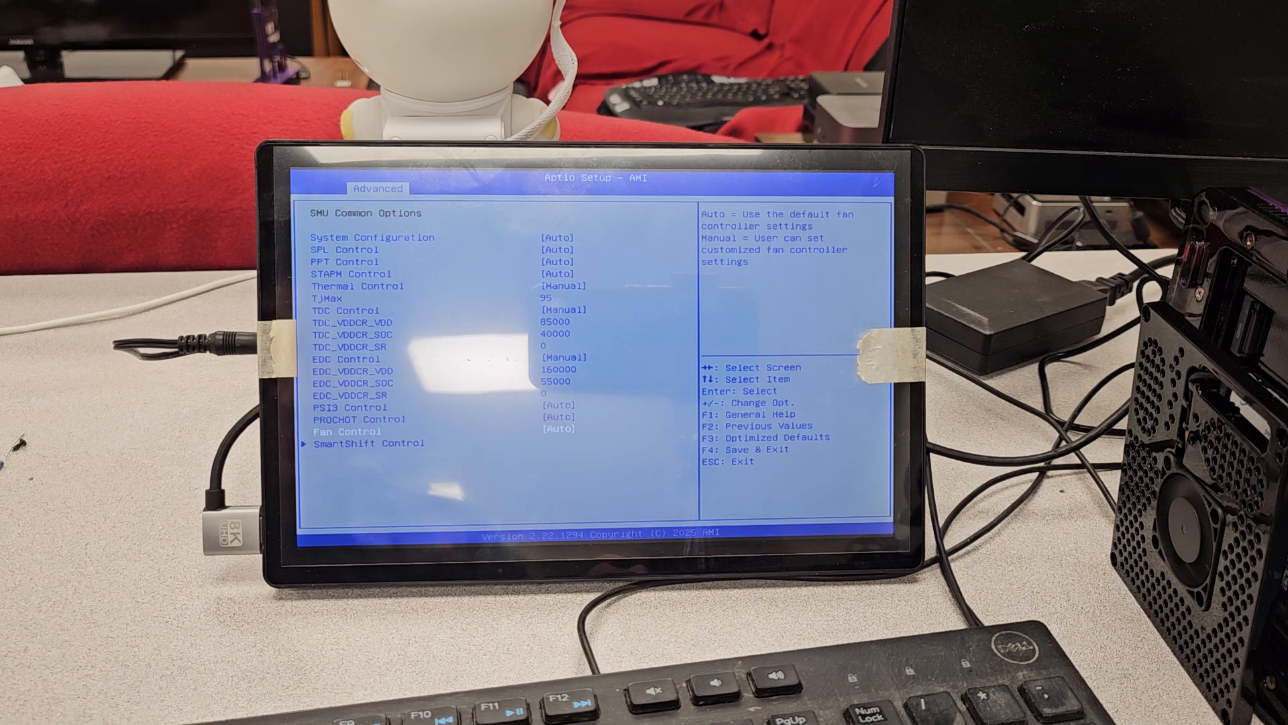
key("down")
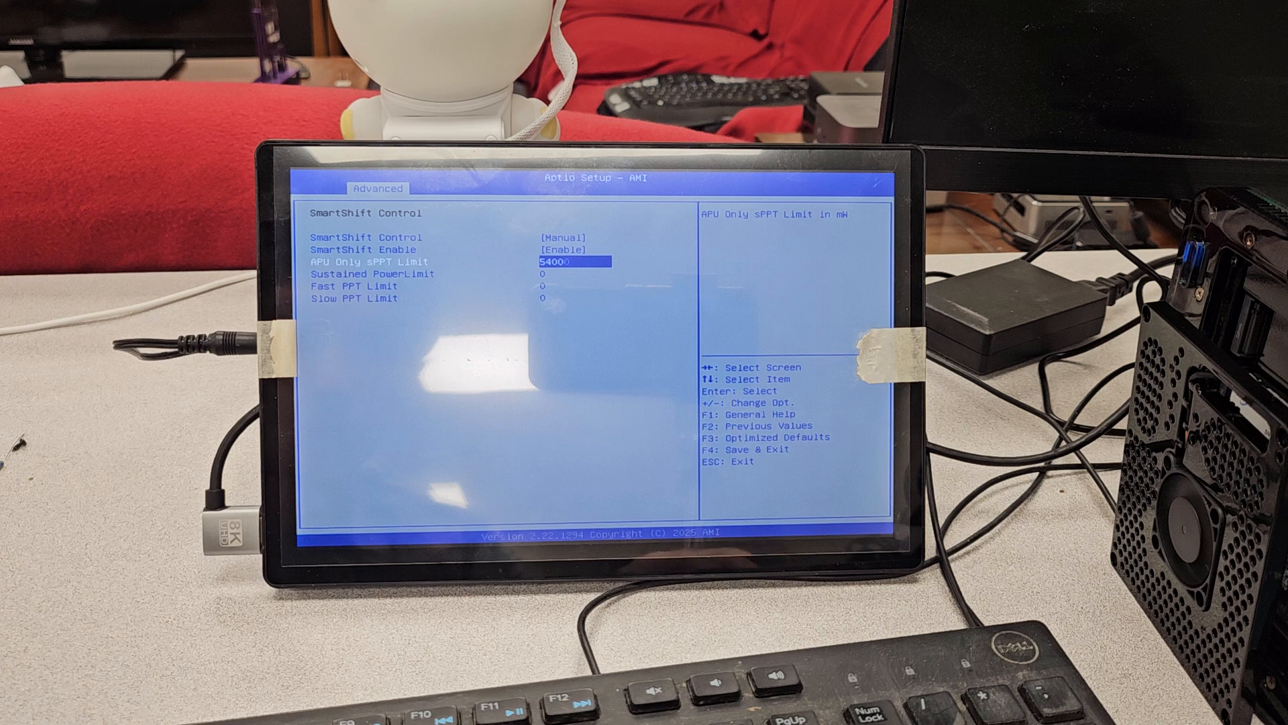
Confirm the 54000 APU-only sPPT limit and return to SMU Common Options.
key("Down")
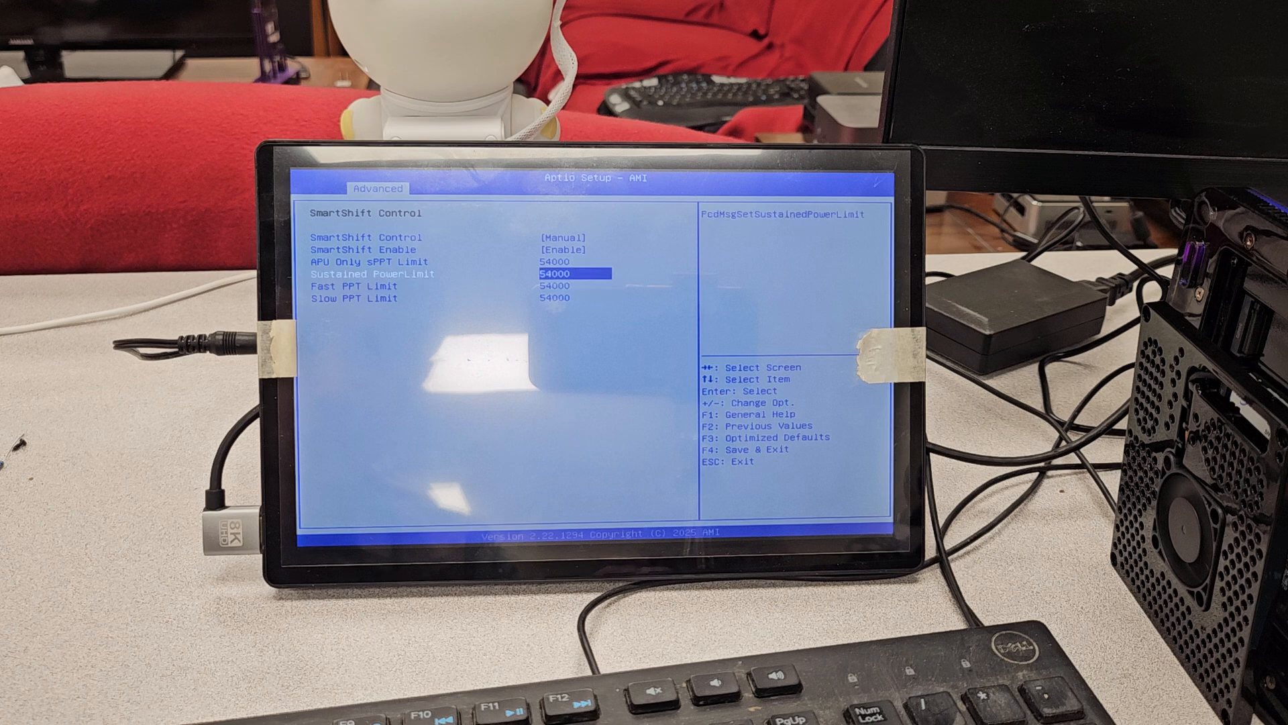
key("up")
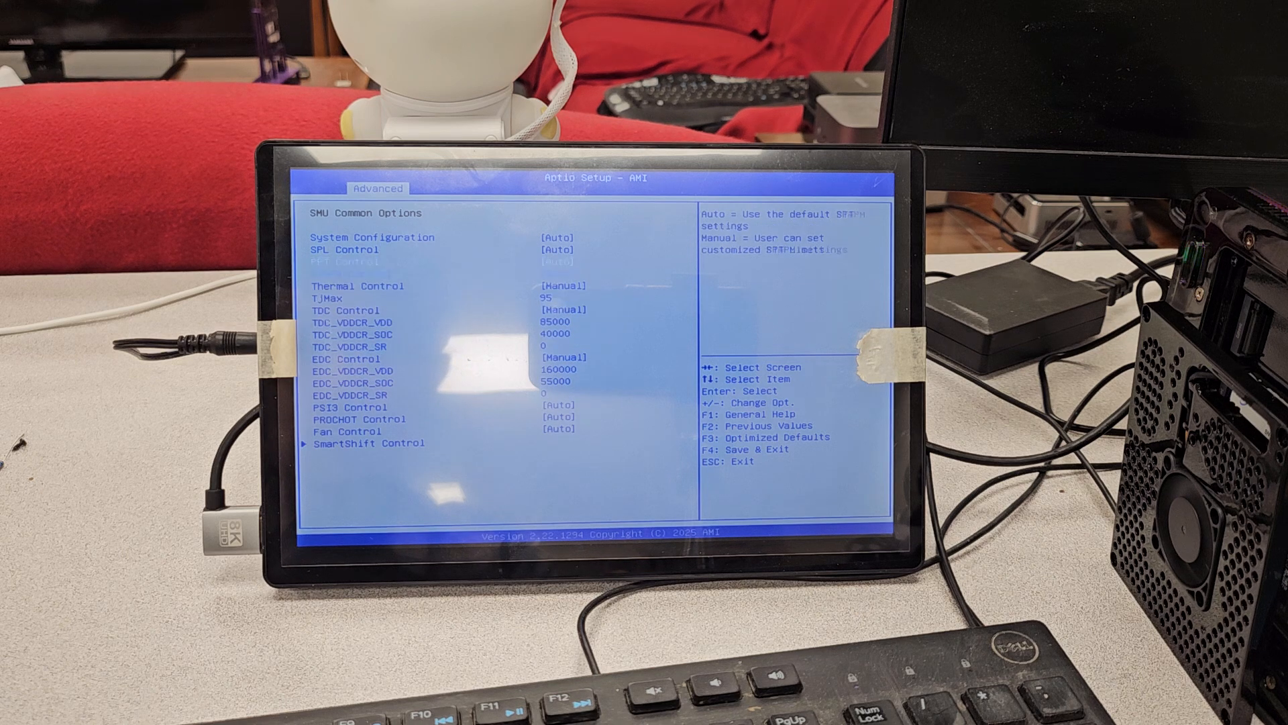
Set STAPM and PPT control to Manual, tracking 0, with fast, slow and sustained limits at 54000.
key("enter")
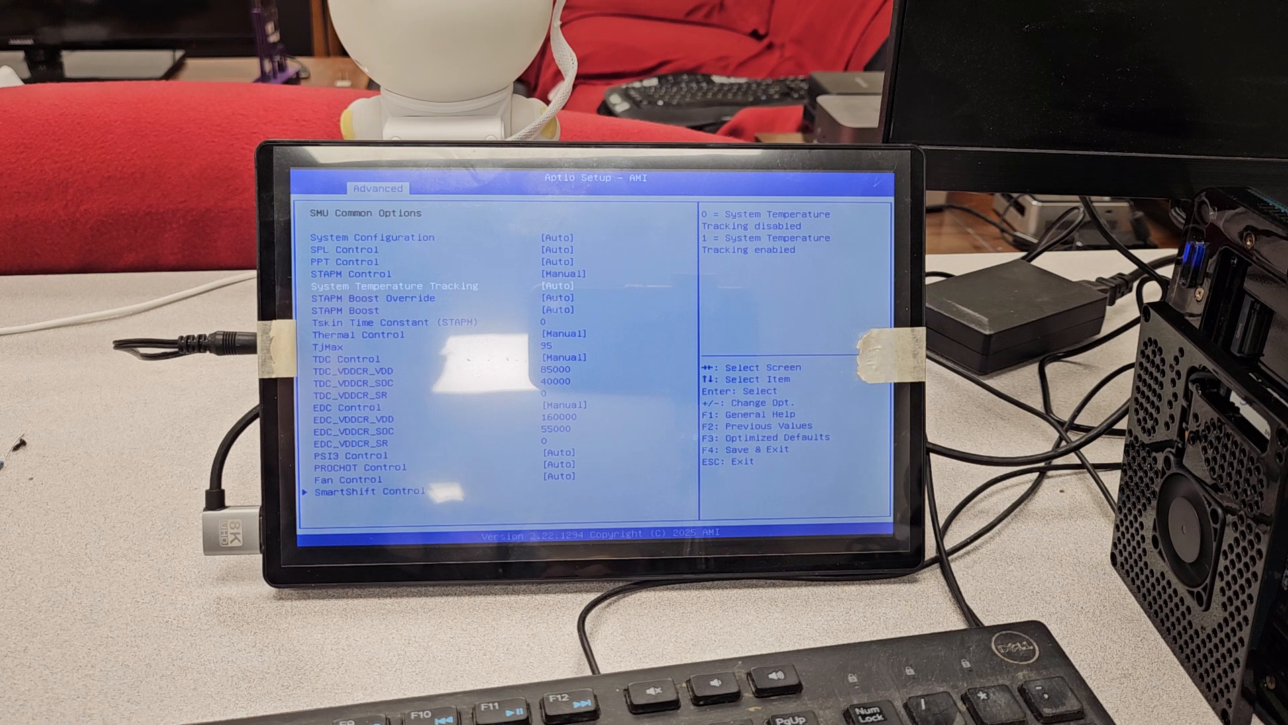
key("Return")
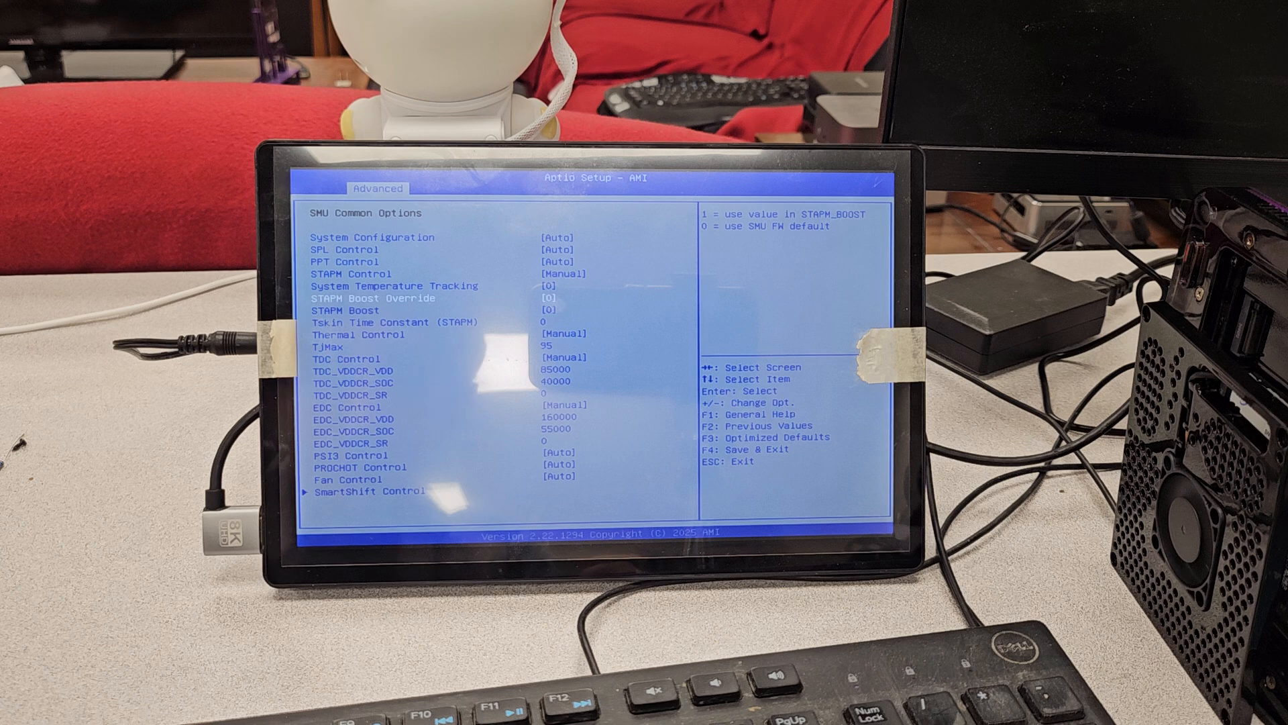
key("up")
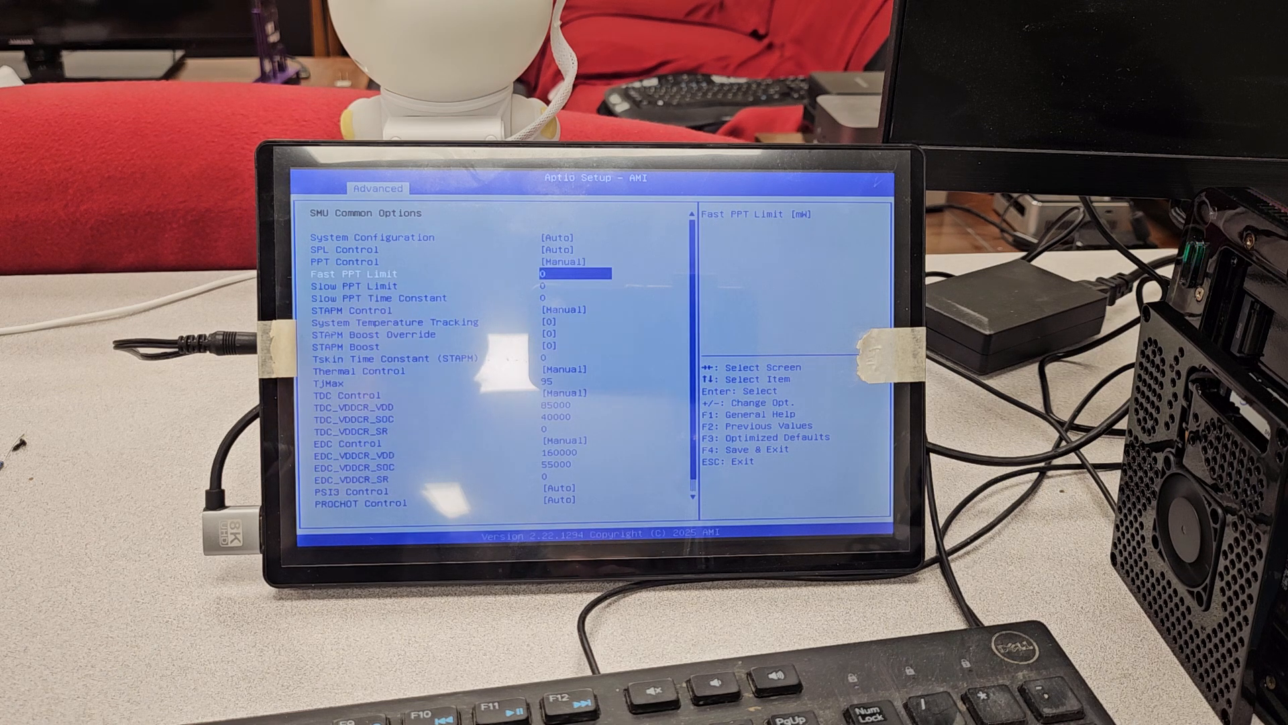
type("54000")
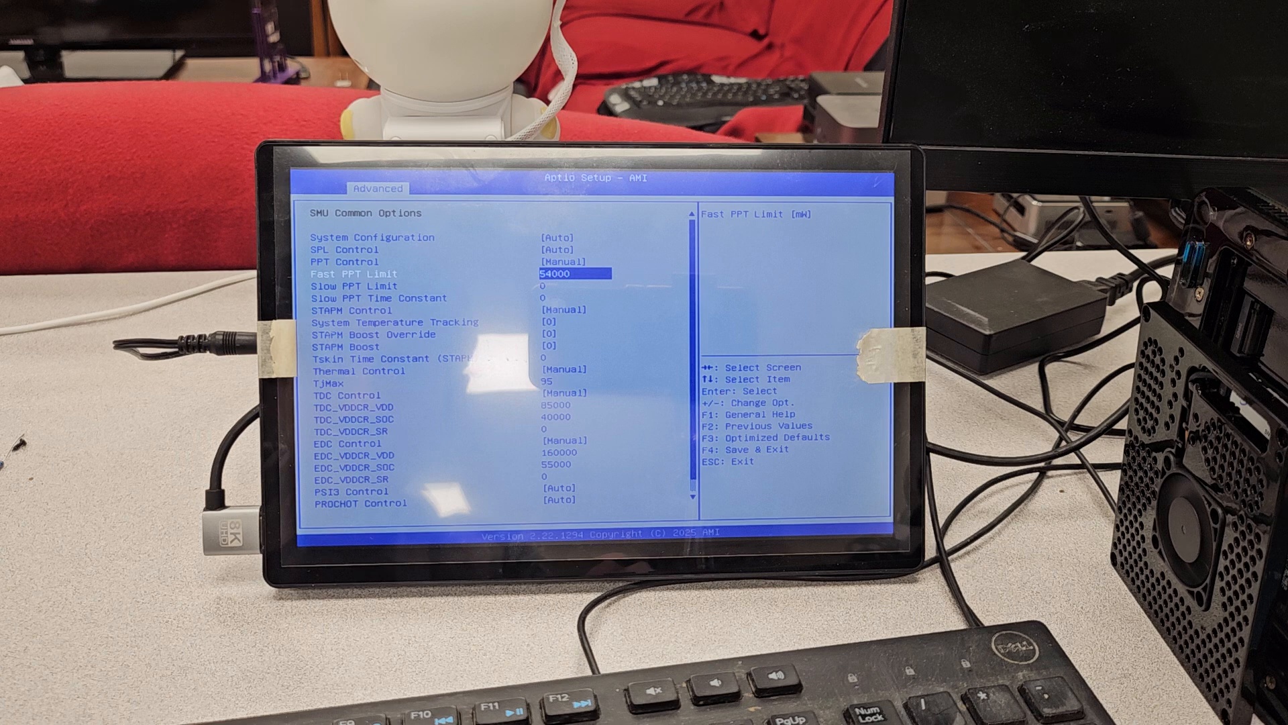
key("Down")
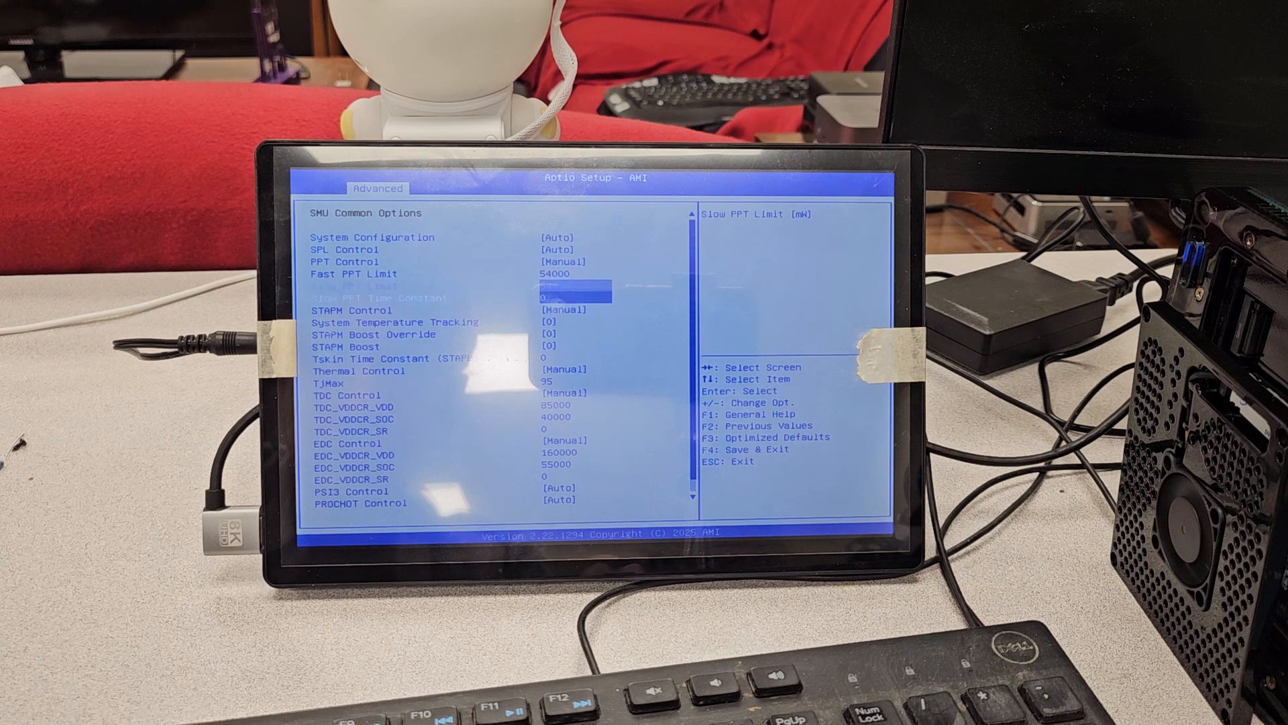
key("Down")
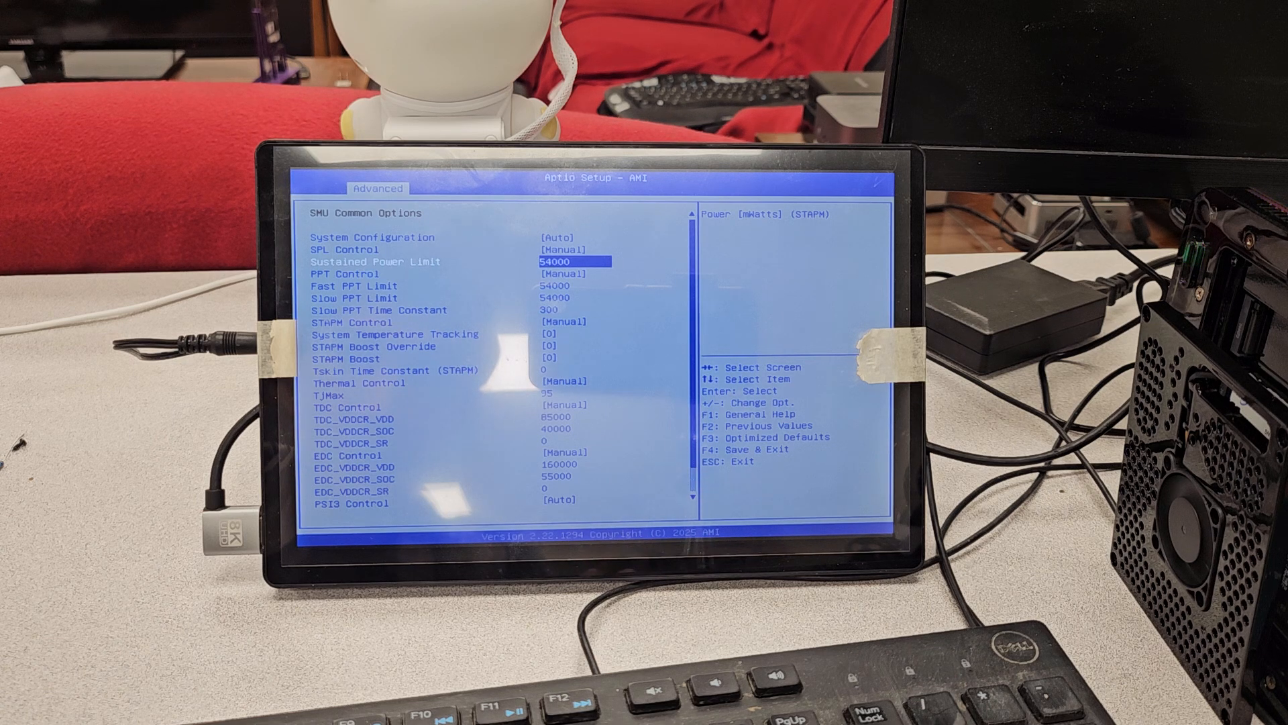
key("Up")
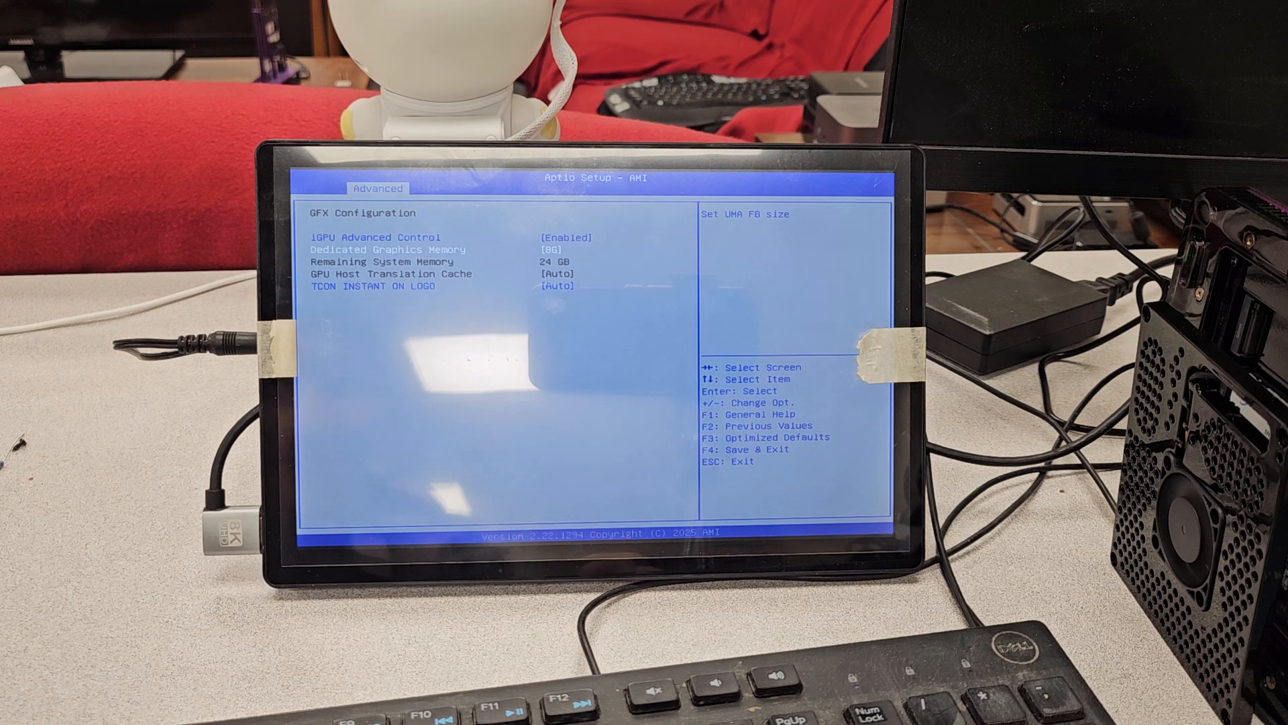
Leave the iGPU GFX Configuration page and return to the Advanced settings list.
key("Down")
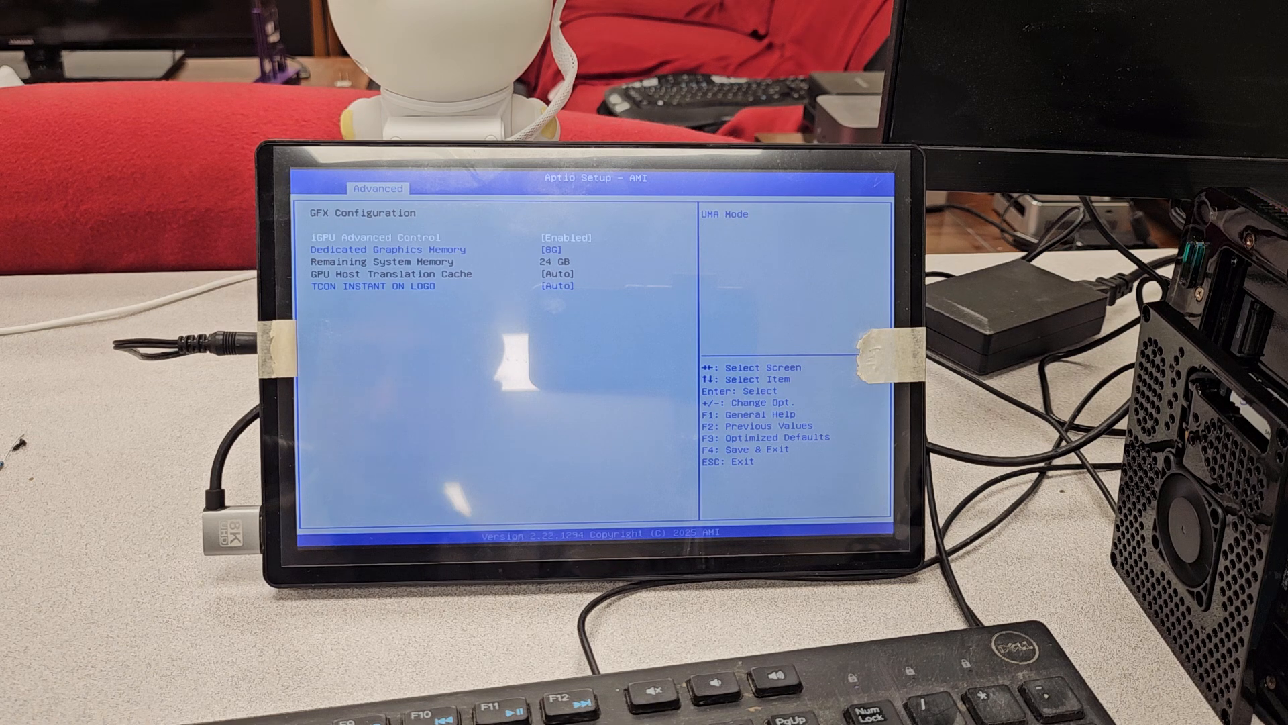
key("Escape")
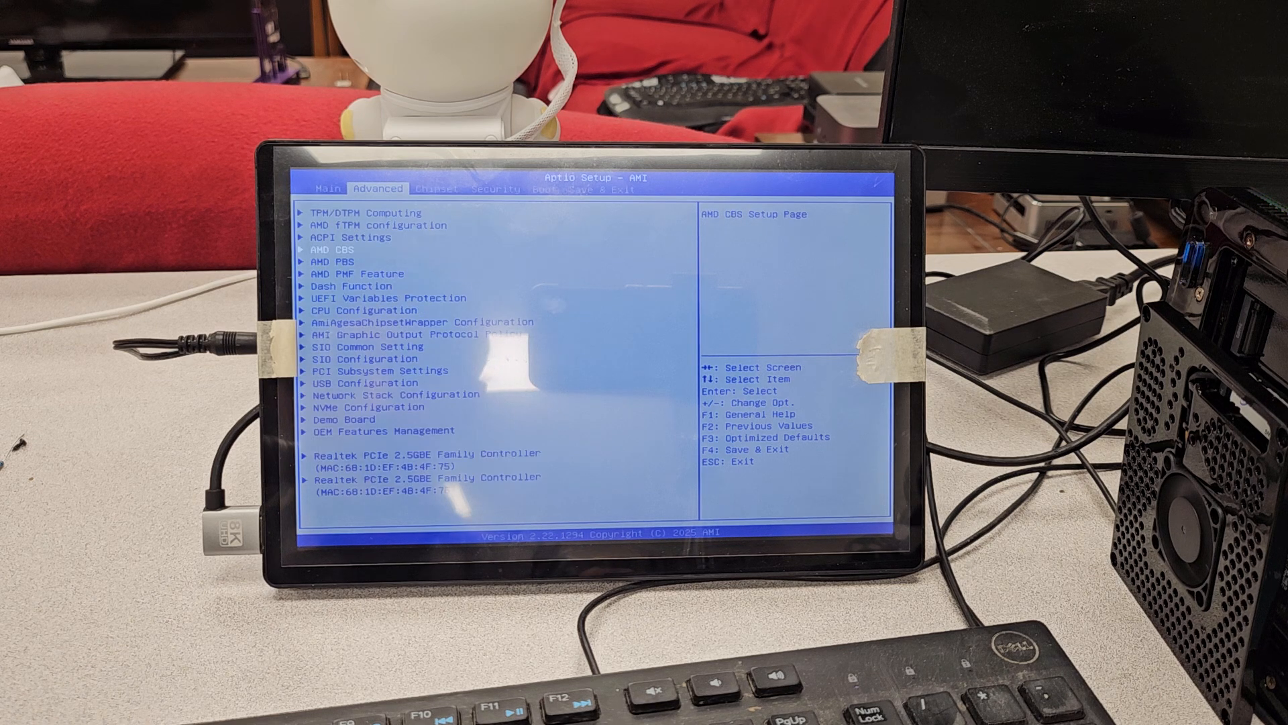